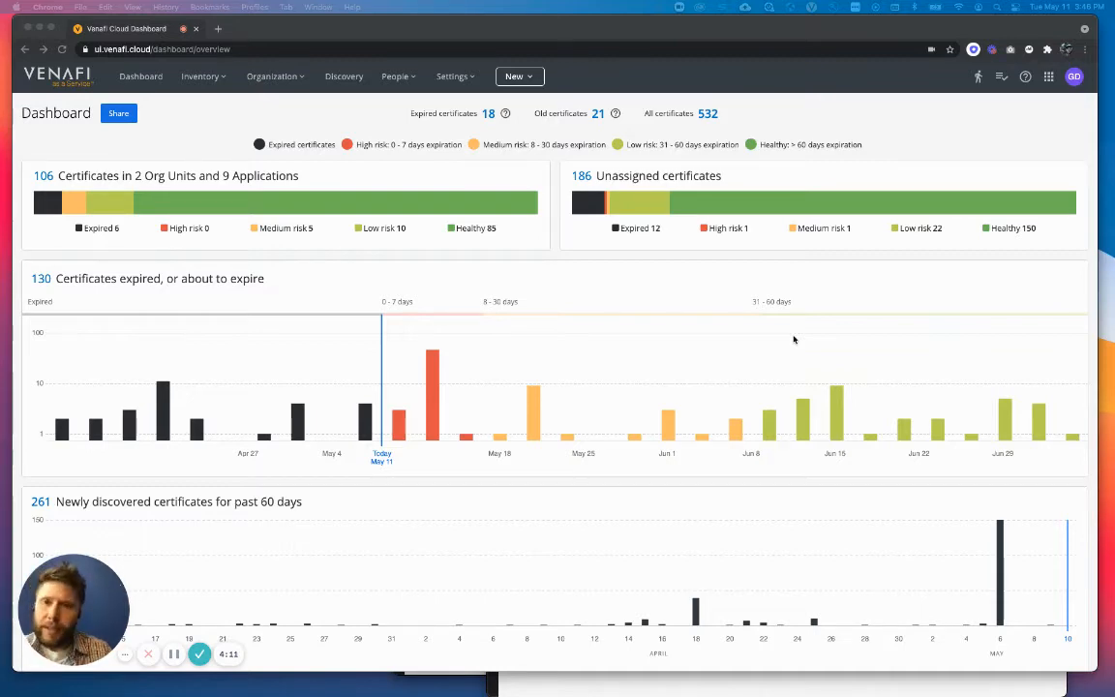
# Filter Inventory > Certificates to domain machineidmanagement.com with Seen recently ticked.
pyautogui.scroll(-3)
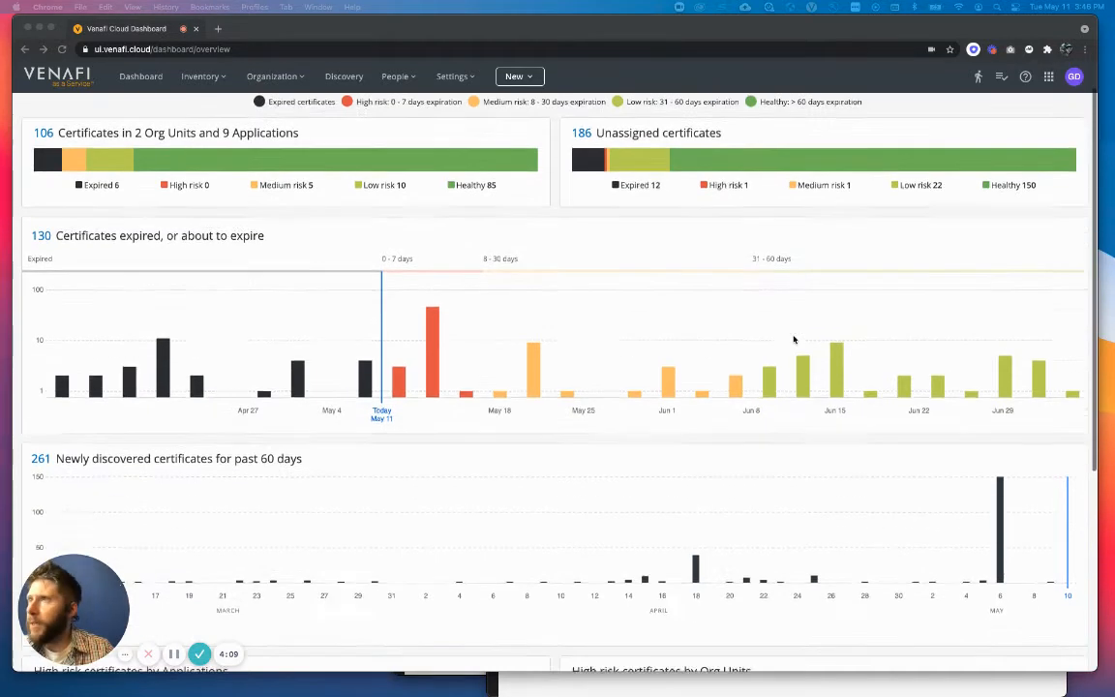
pyautogui.scroll(-3)
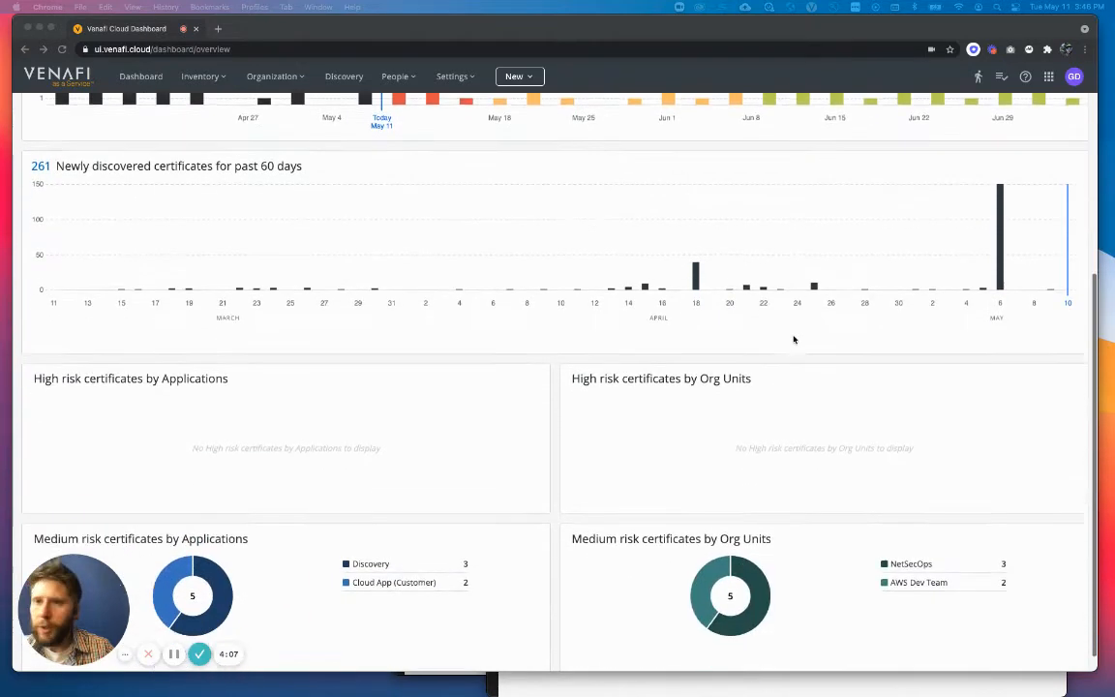
pyautogui.scroll(-3)
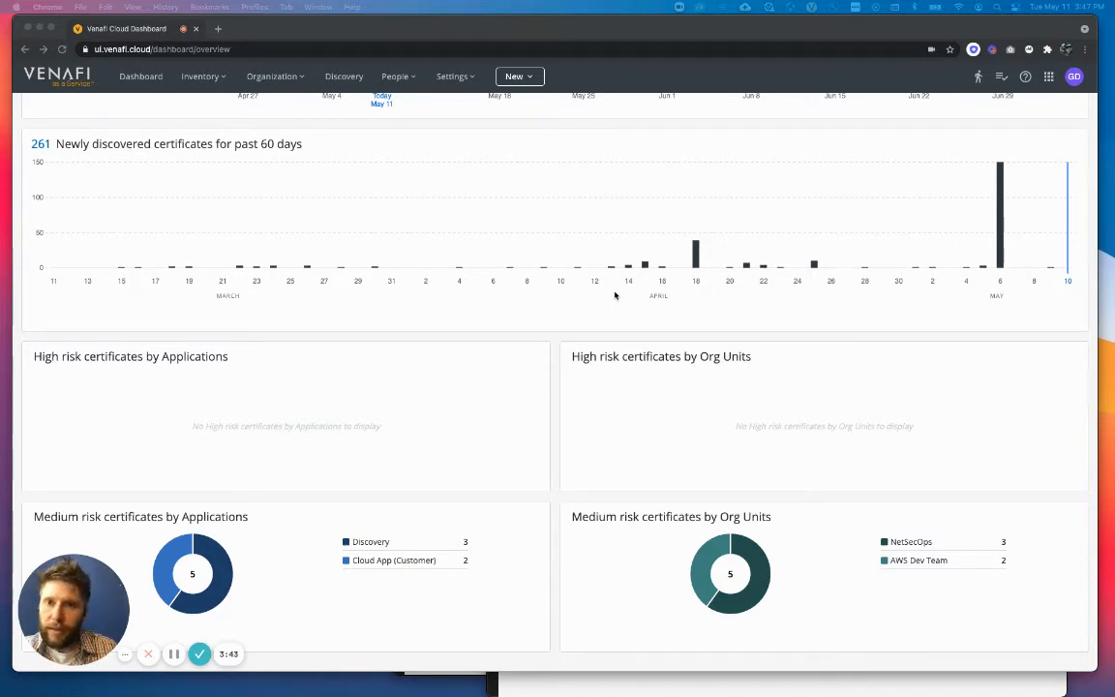
pyautogui.moveTo(680, 272)
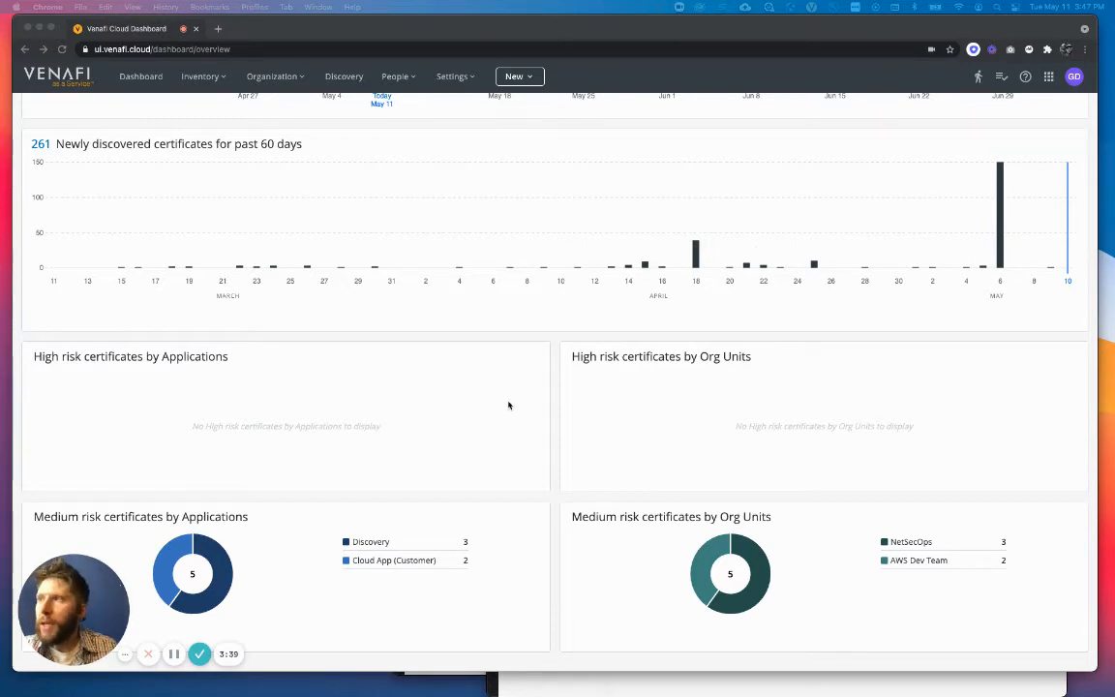
pyautogui.scroll(3)
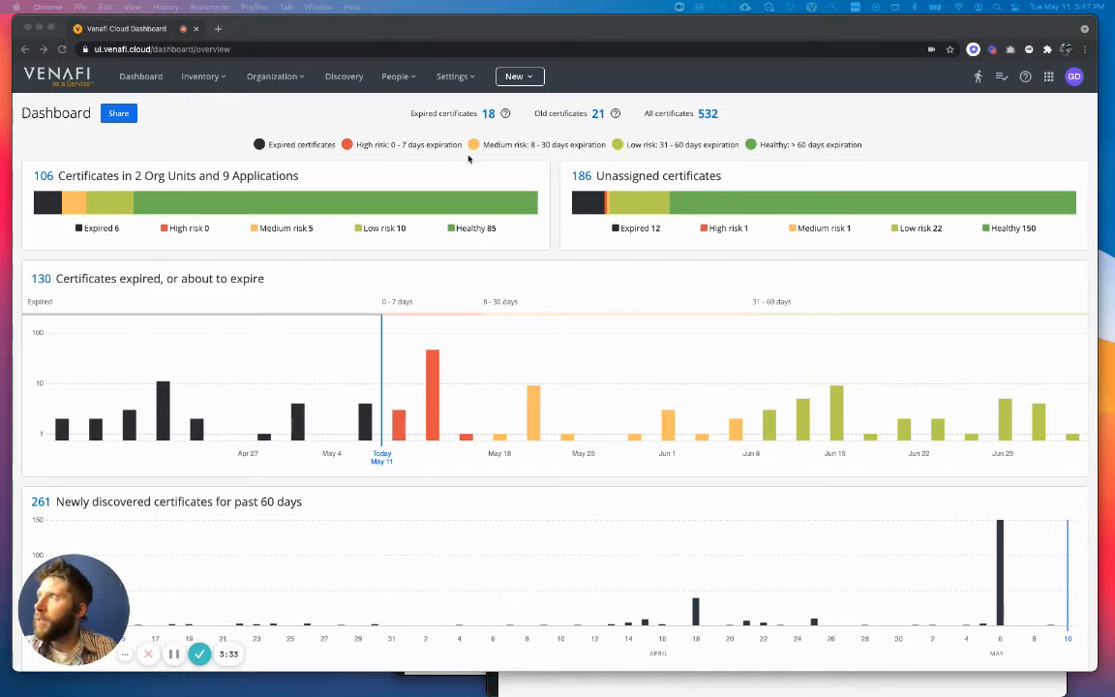
pyautogui.moveTo(569, 163)
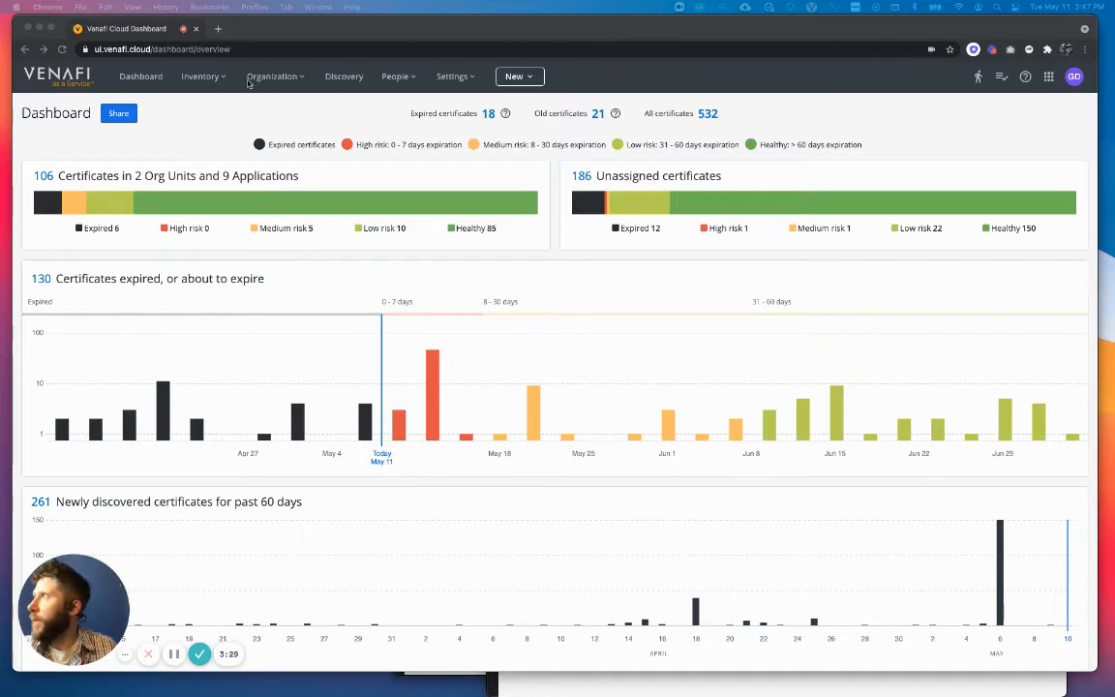
pyautogui.click(200, 77)
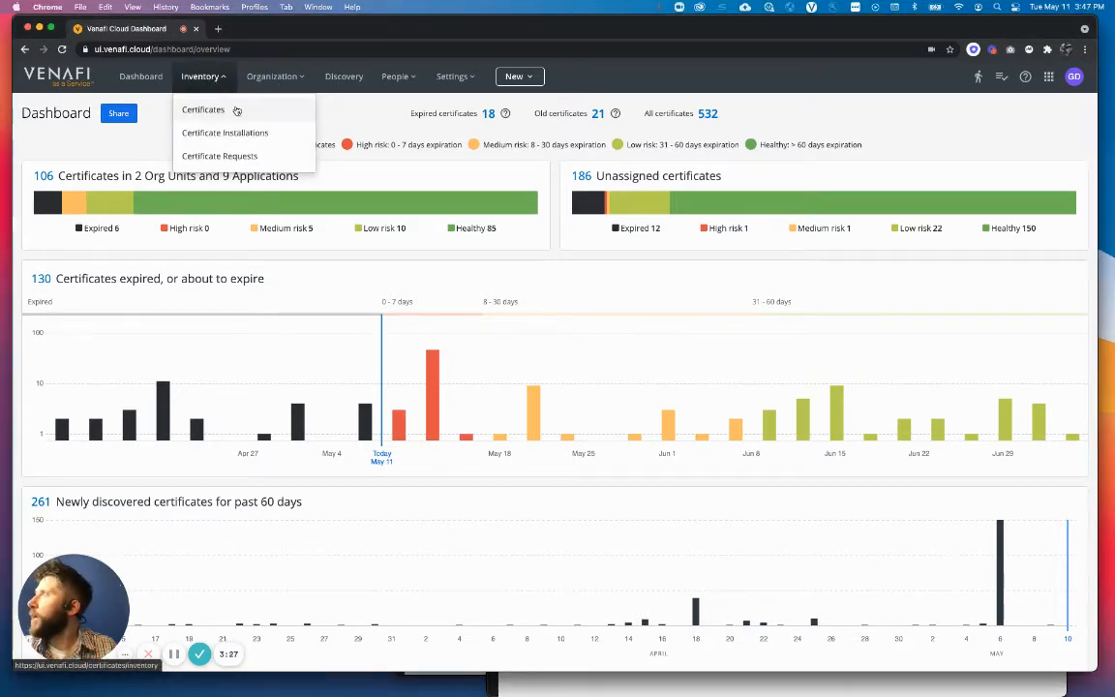
pyautogui.click(202, 109)
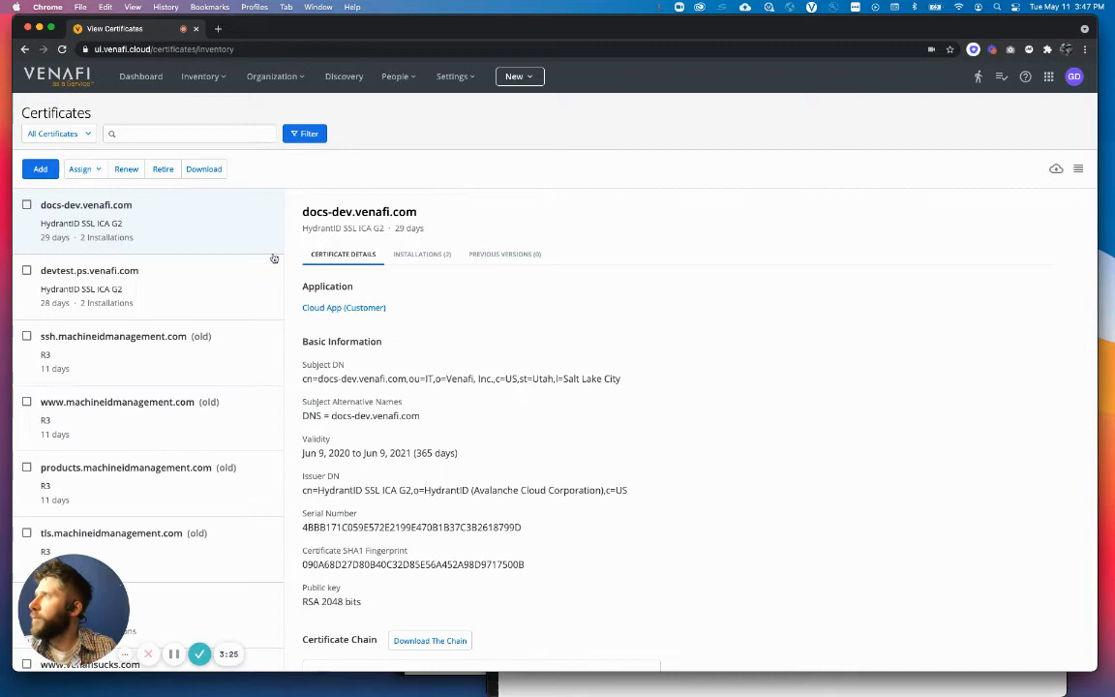
pyautogui.click(304, 134)
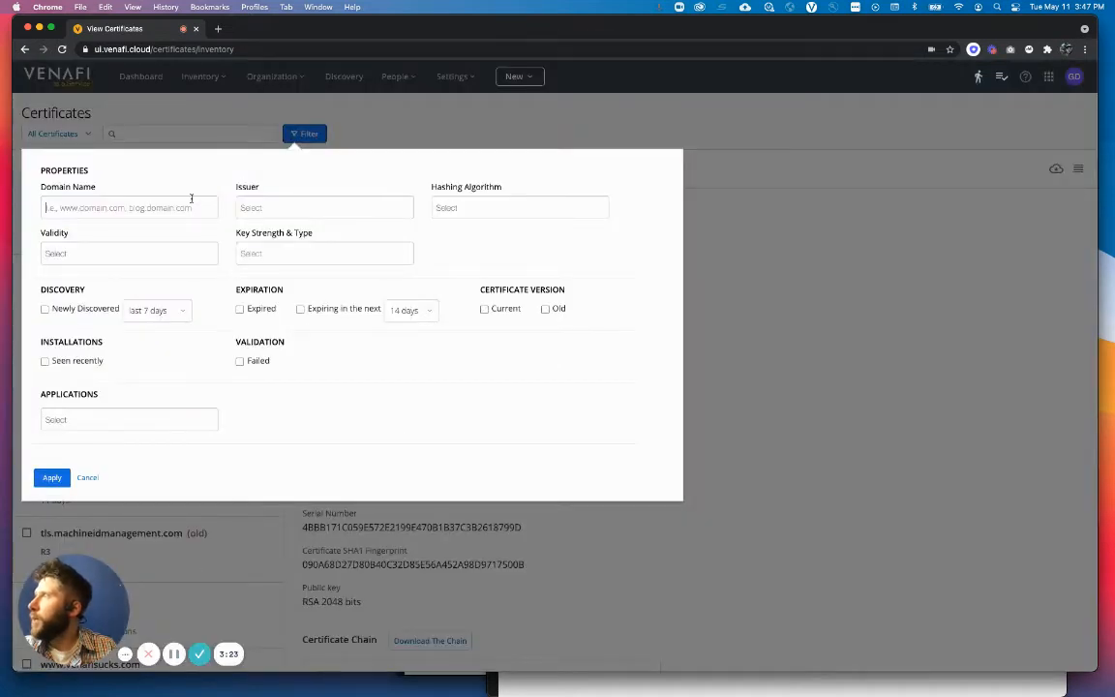
pyautogui.write('machineid')
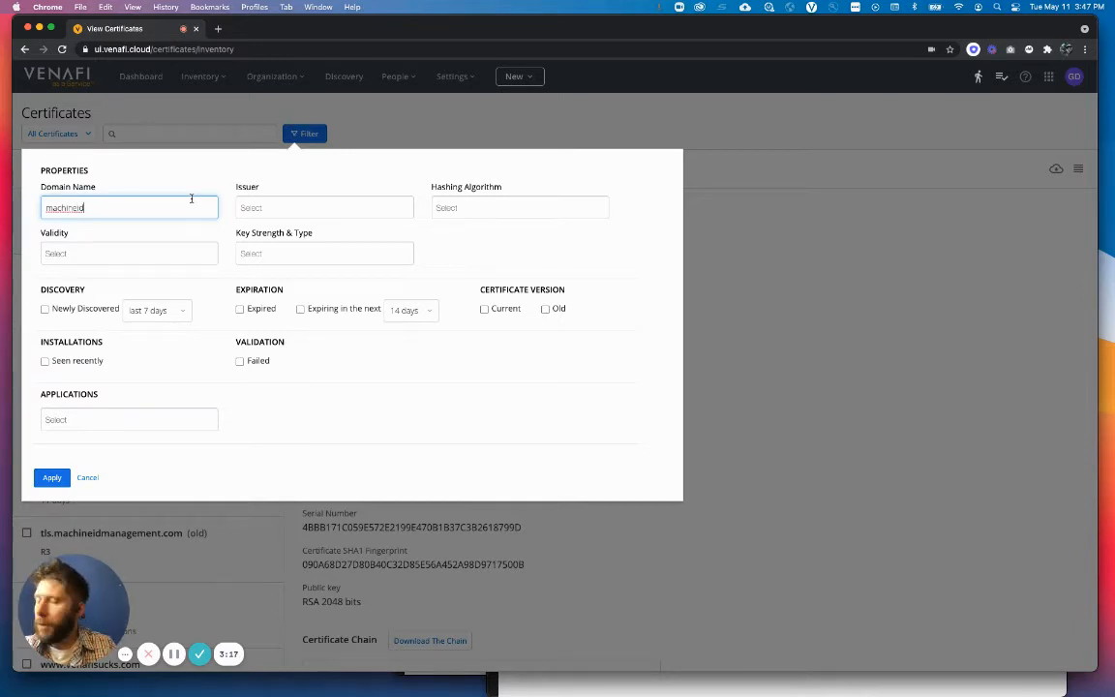
pyautogui.write('management.com')
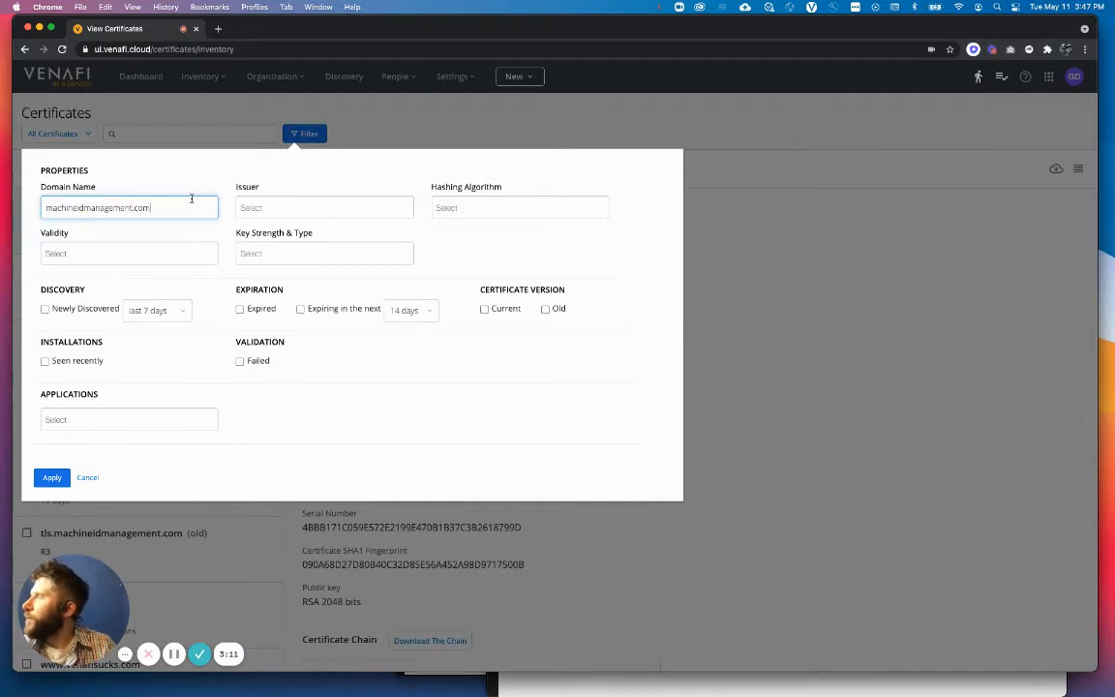
pyautogui.click(52, 478)
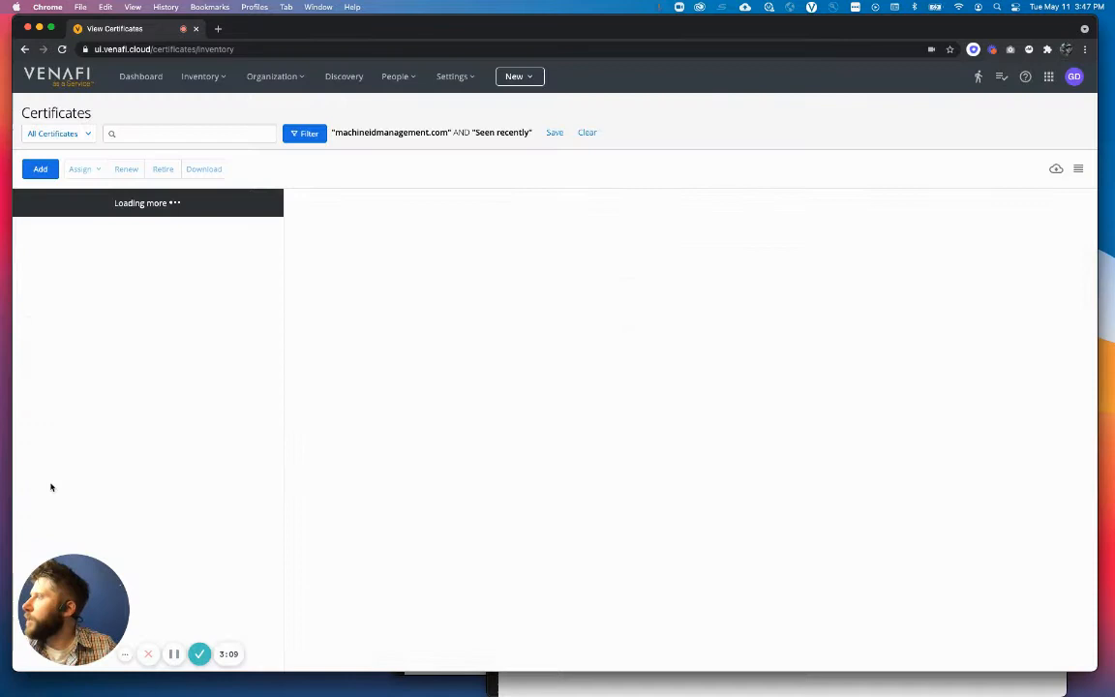
# Select the web-tier, db-tier and middleware-tier marketing certificates and list applications for assignment.
pyautogui.click(27, 204)
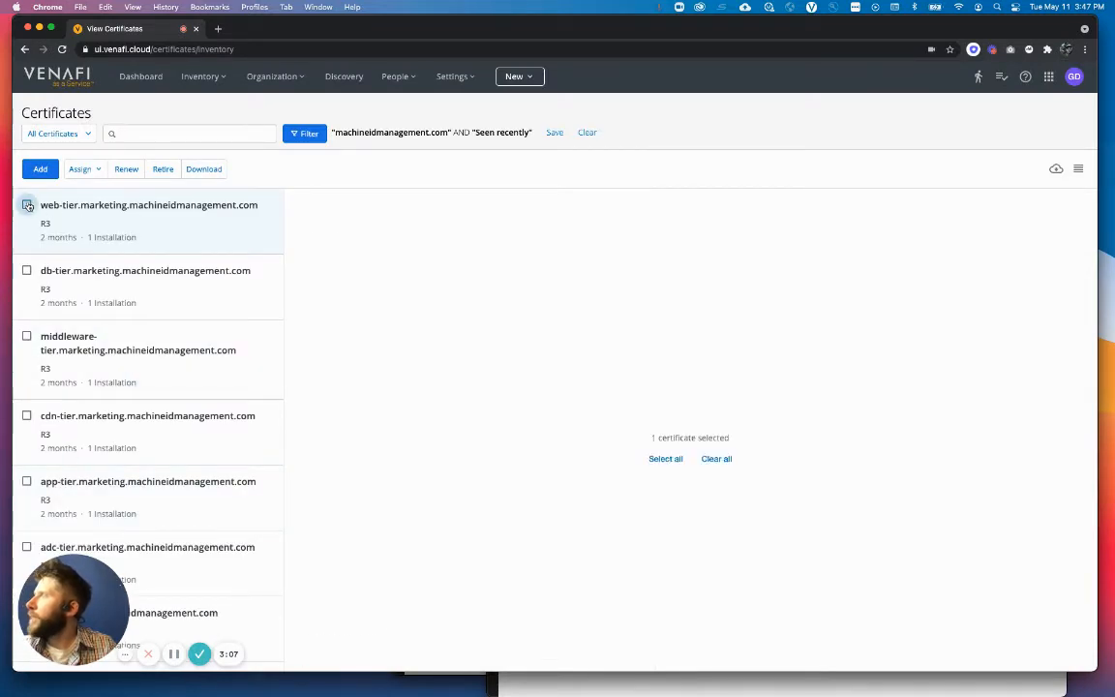
pyautogui.click(26, 270)
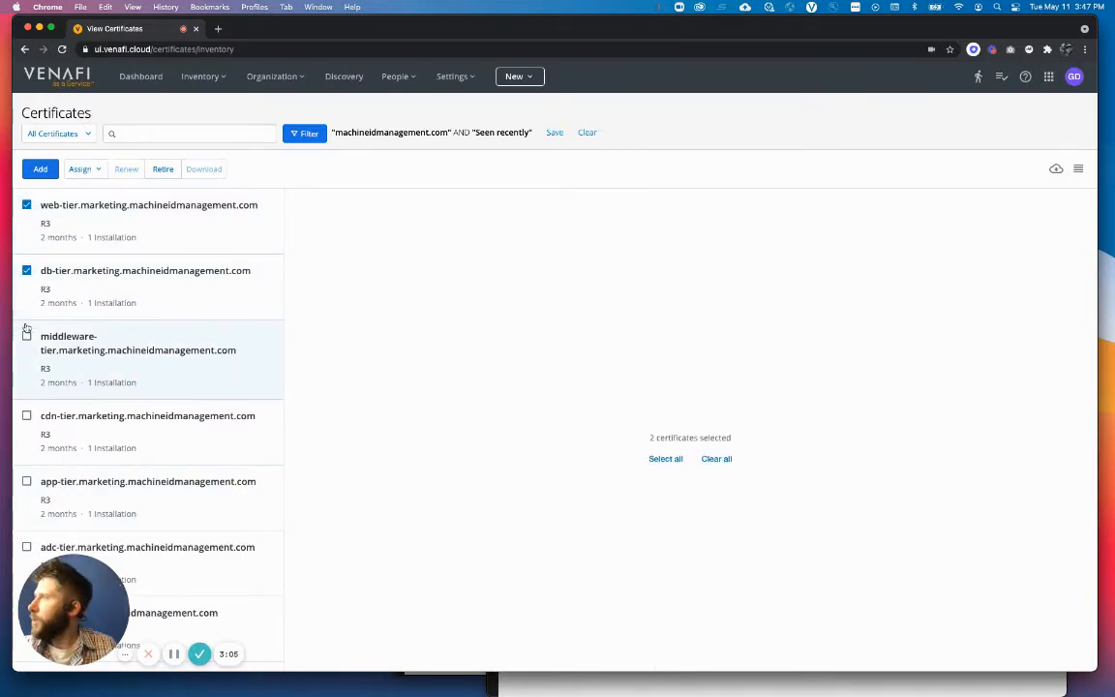
pyautogui.click(80, 169)
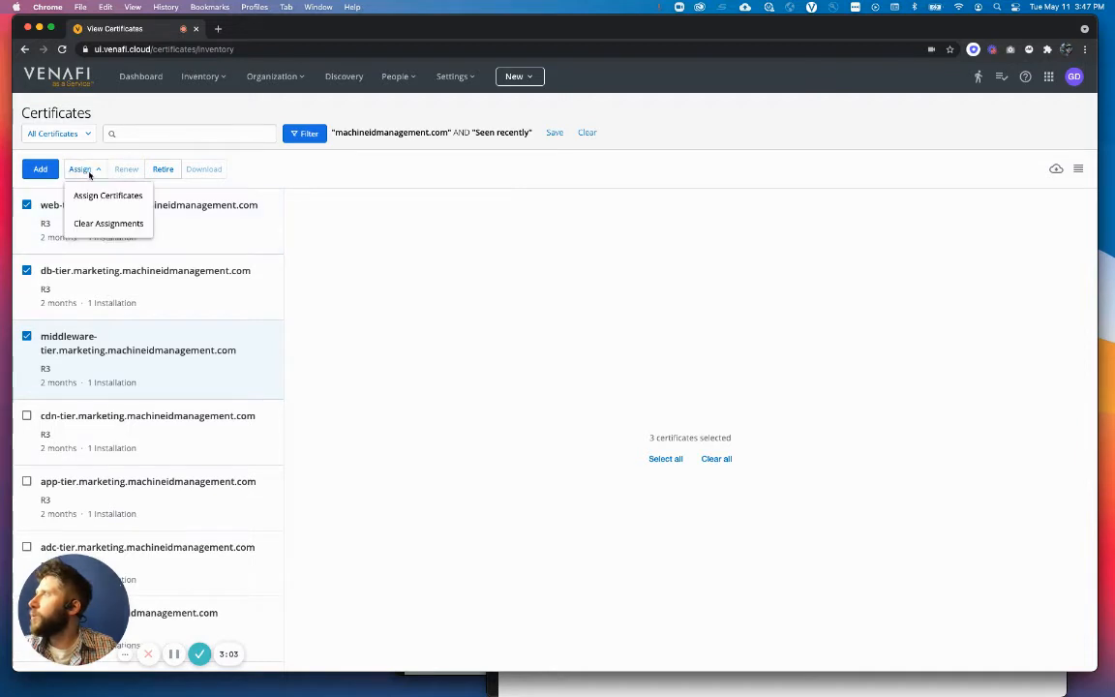
pyautogui.click(107, 195)
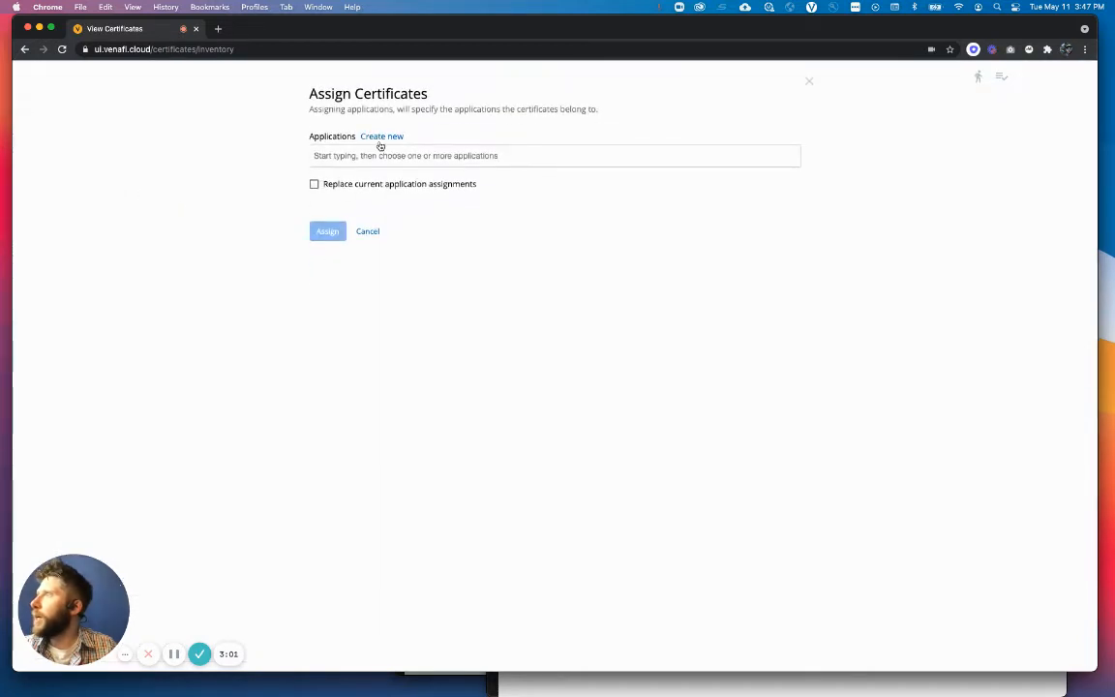
pyautogui.click(554, 155)
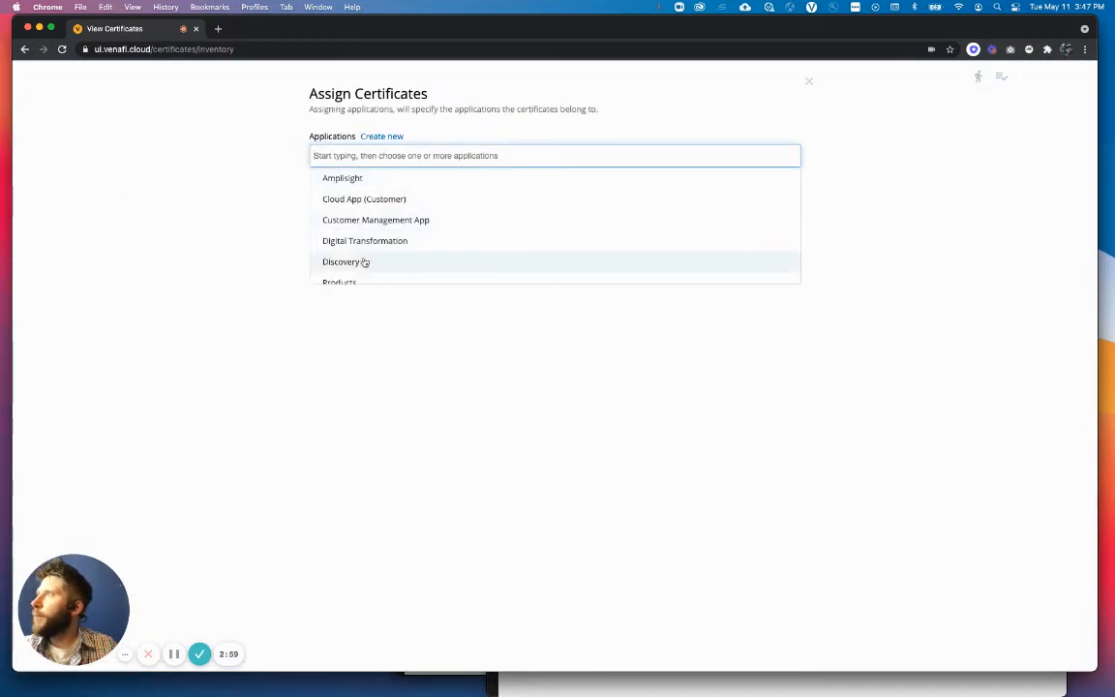
# Start a new application named Web App with description Revenue-Generating.
pyautogui.click(382, 135)
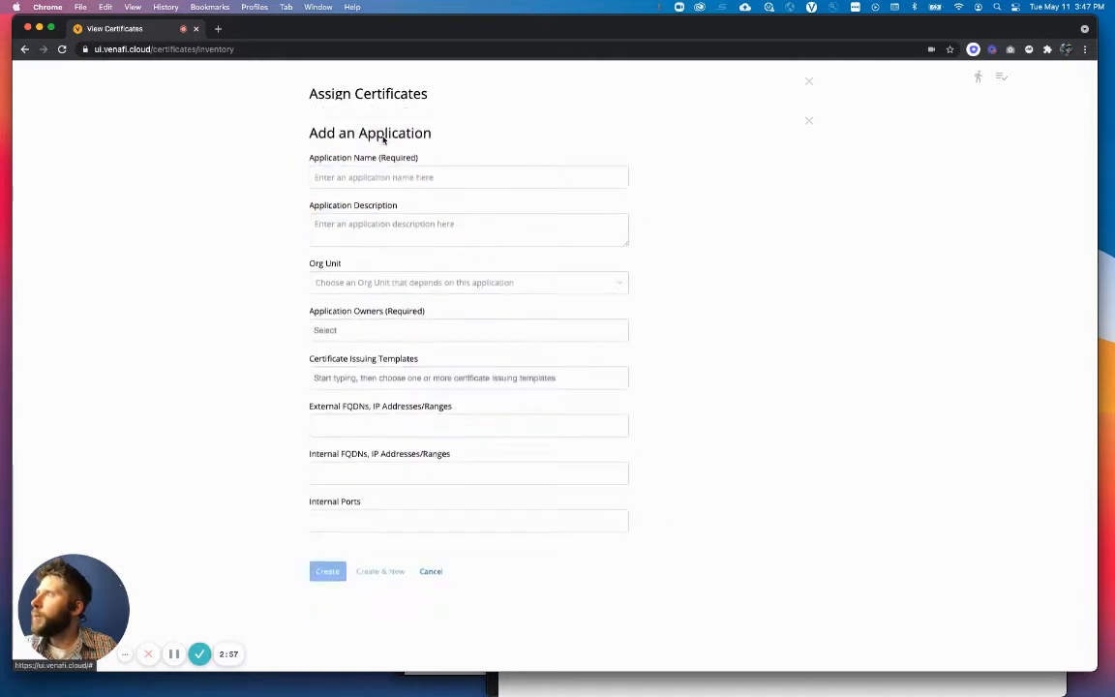
pyautogui.write('Web')
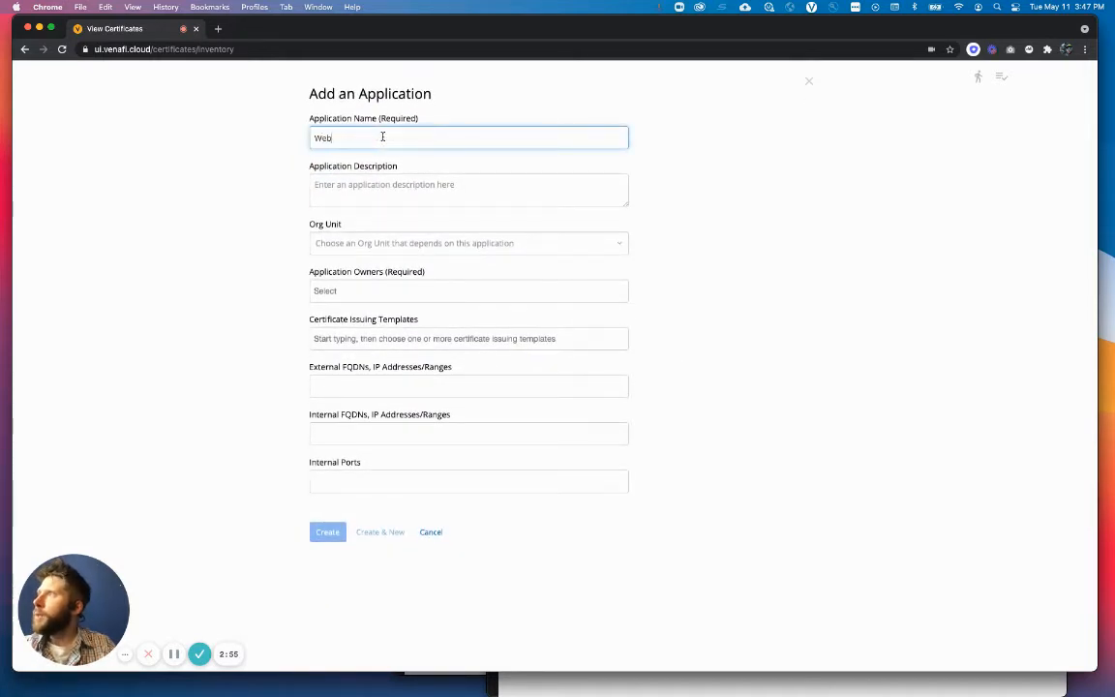
pyautogui.write('Revenue')
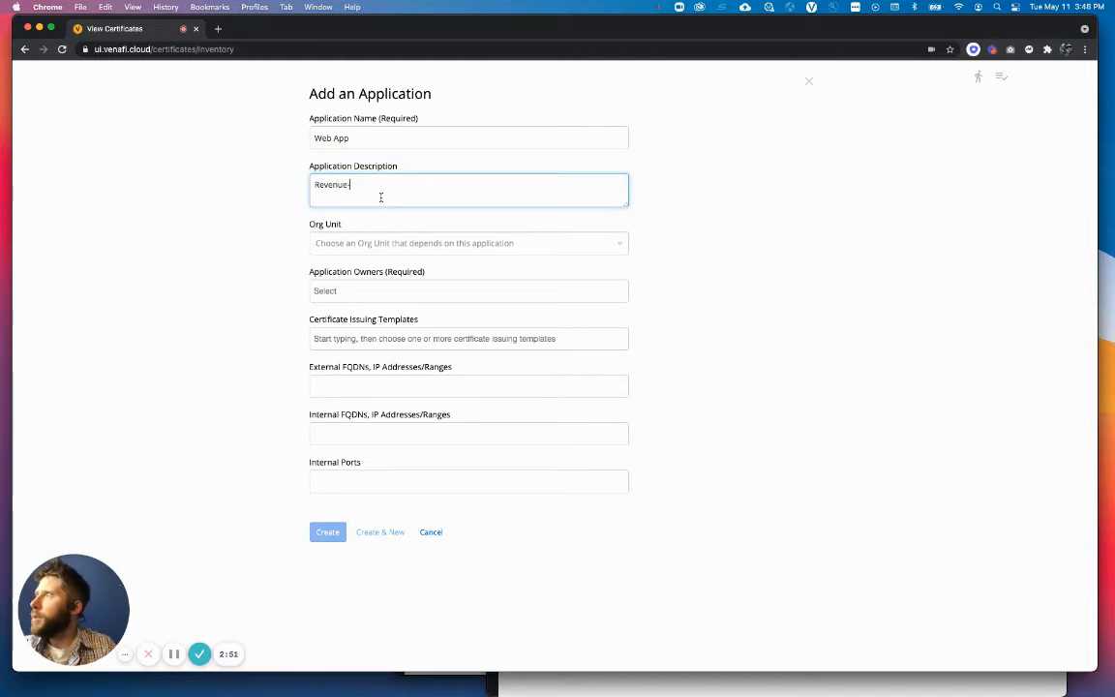
pyautogui.write('-Generating')
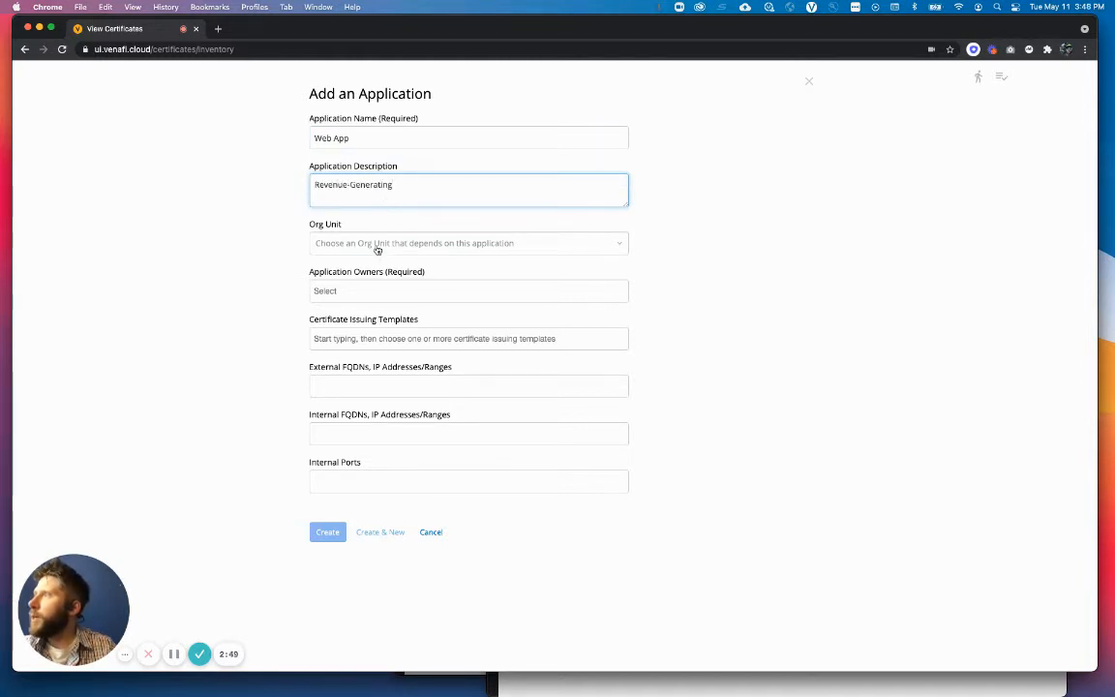
# Give Web App an org unit, two owners and DigiCert template, create it, and assign the certificates.
pyautogui.click(468, 243)
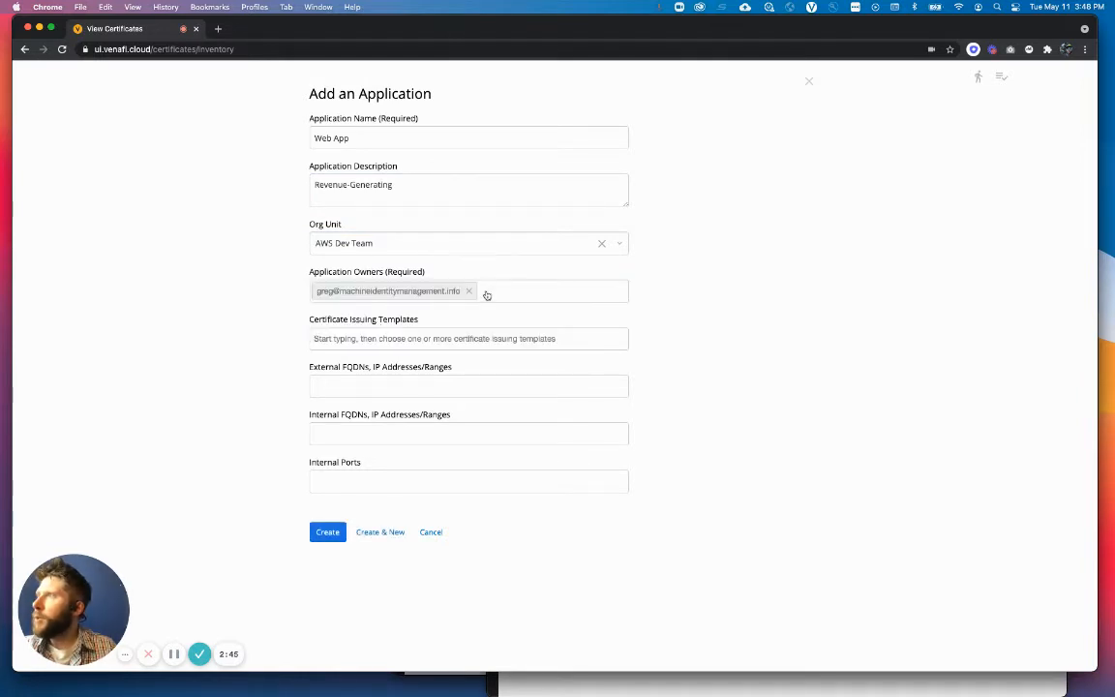
pyautogui.click(470, 291)
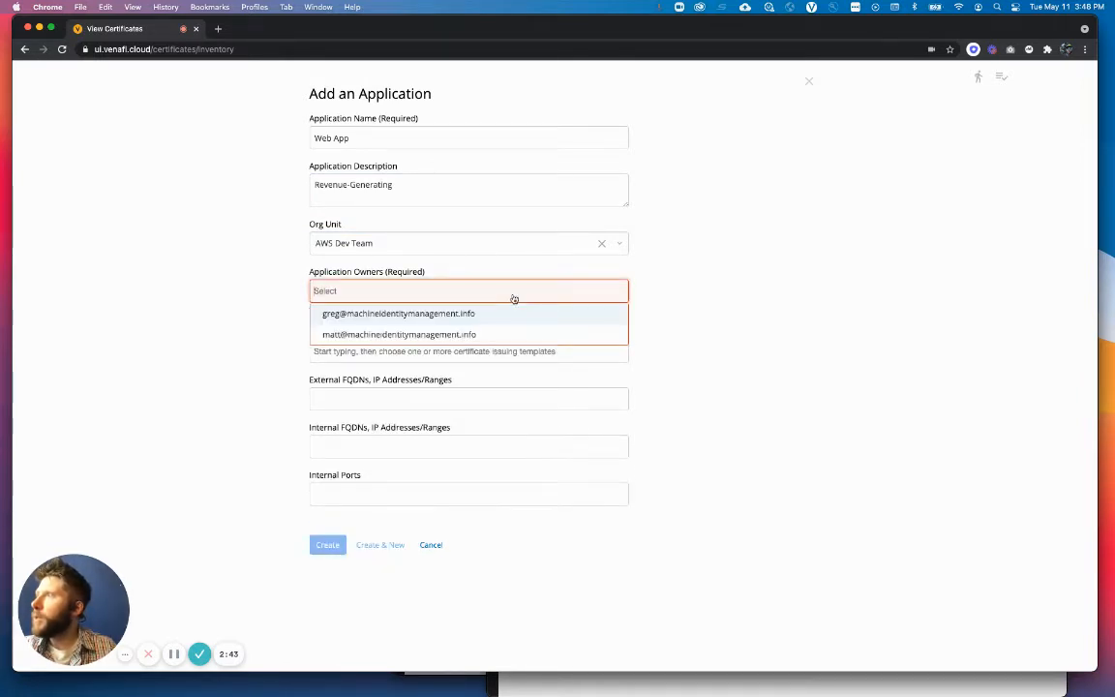
pyautogui.click(399, 335)
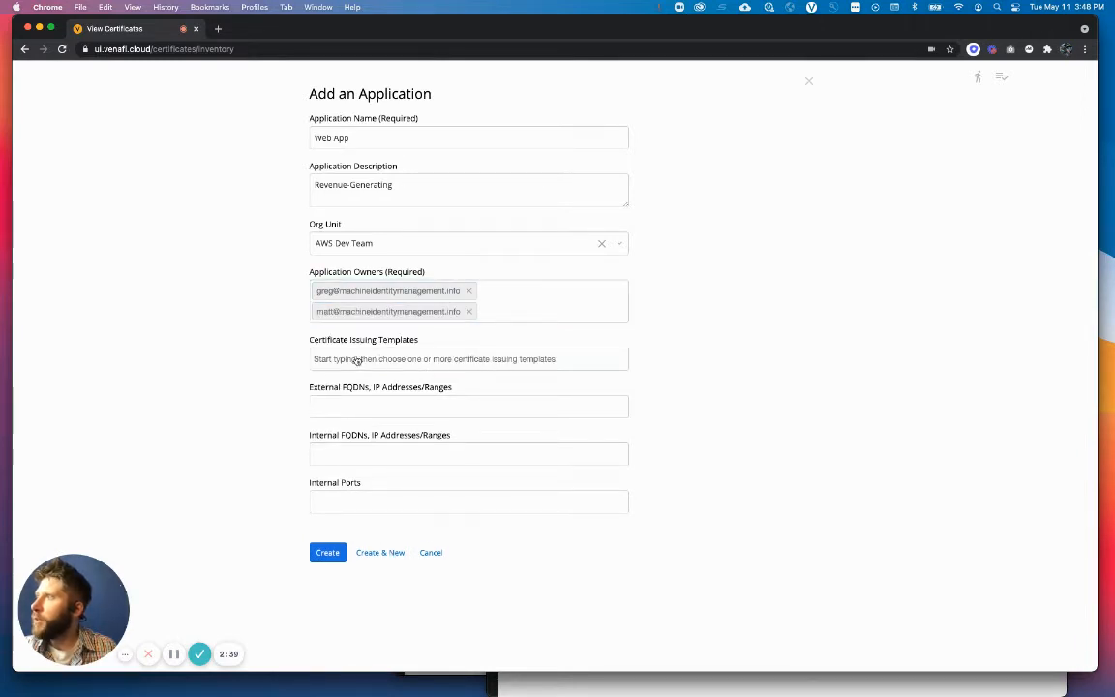
pyautogui.click(467, 359)
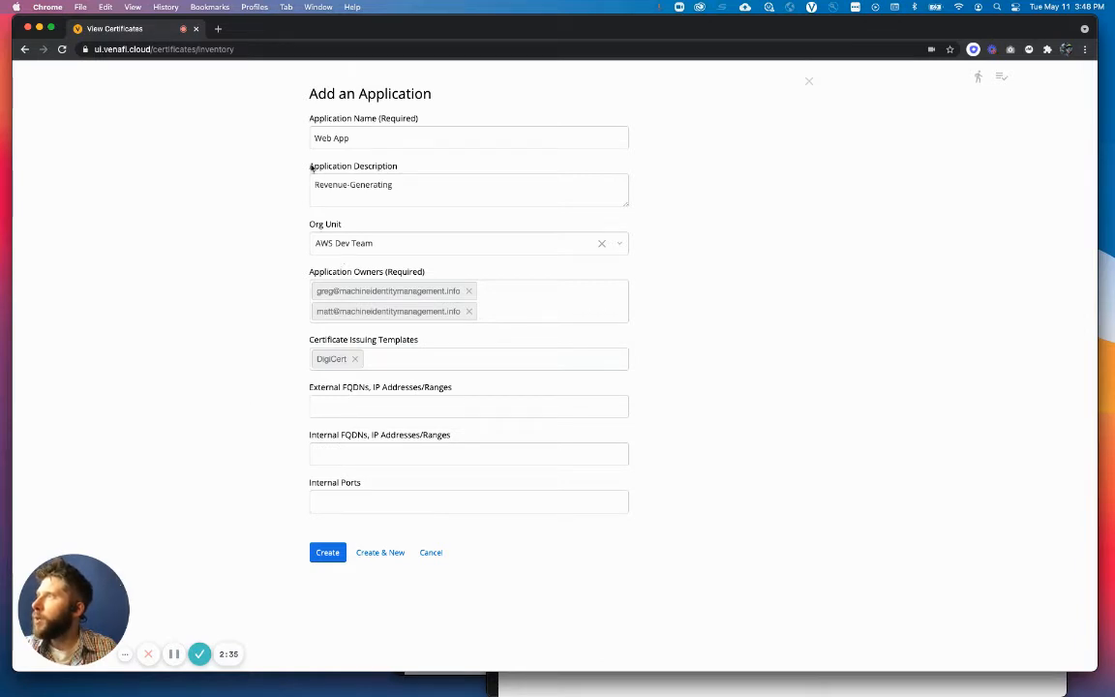
pyautogui.moveTo(354, 427)
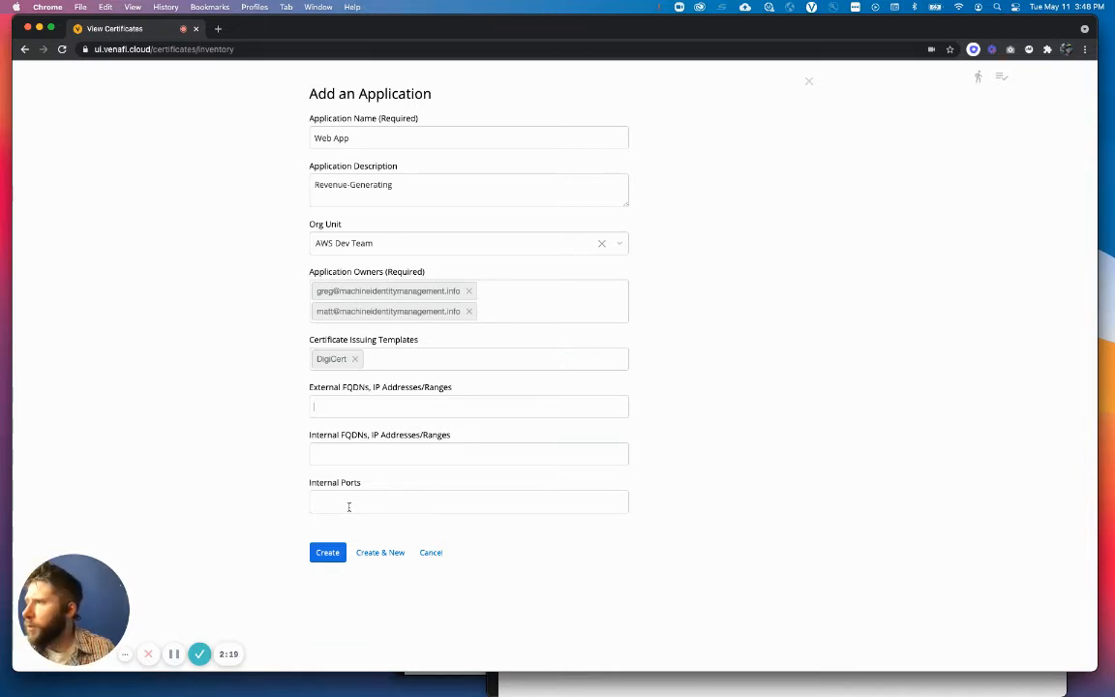
pyautogui.moveTo(329, 546)
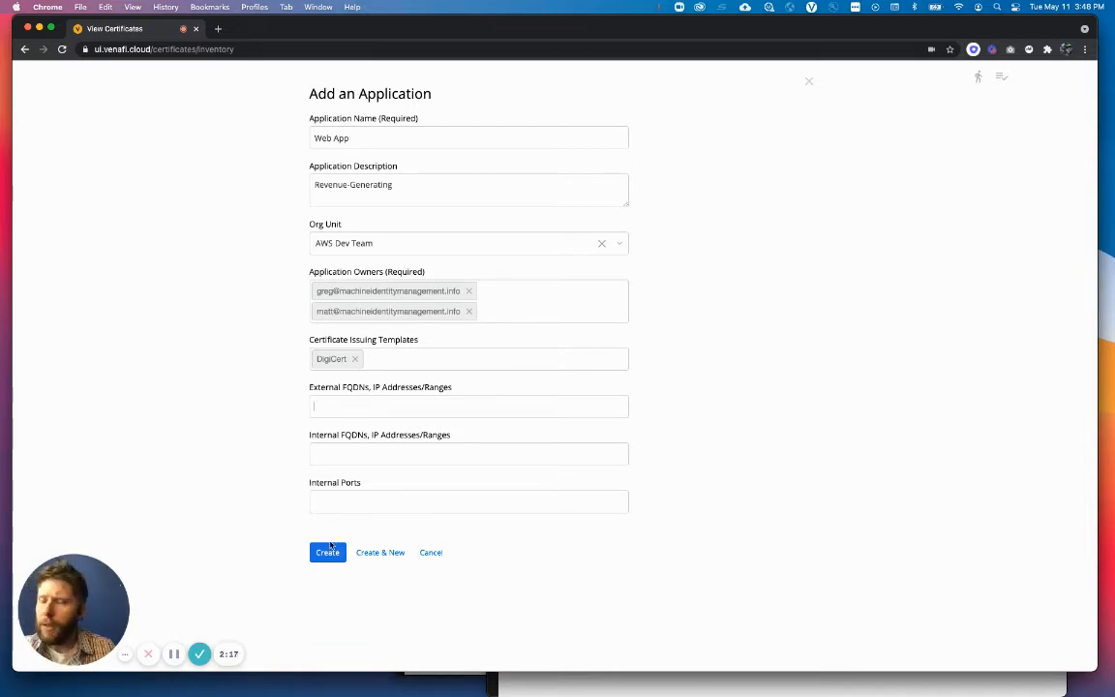
pyautogui.click(327, 552)
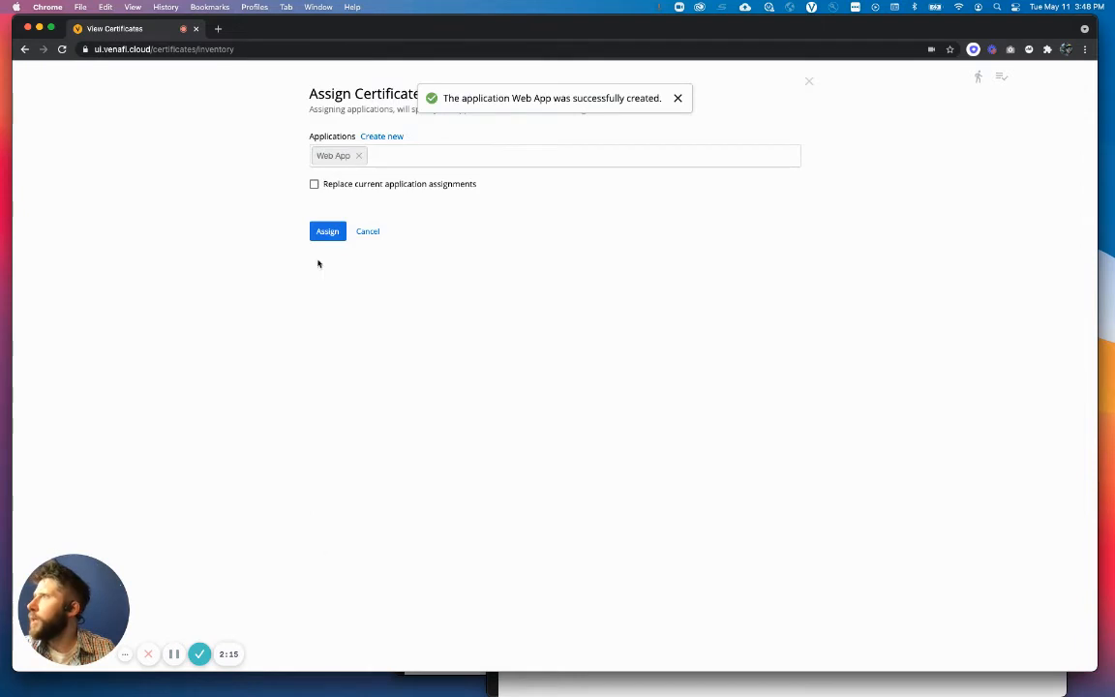
pyautogui.click(327, 231)
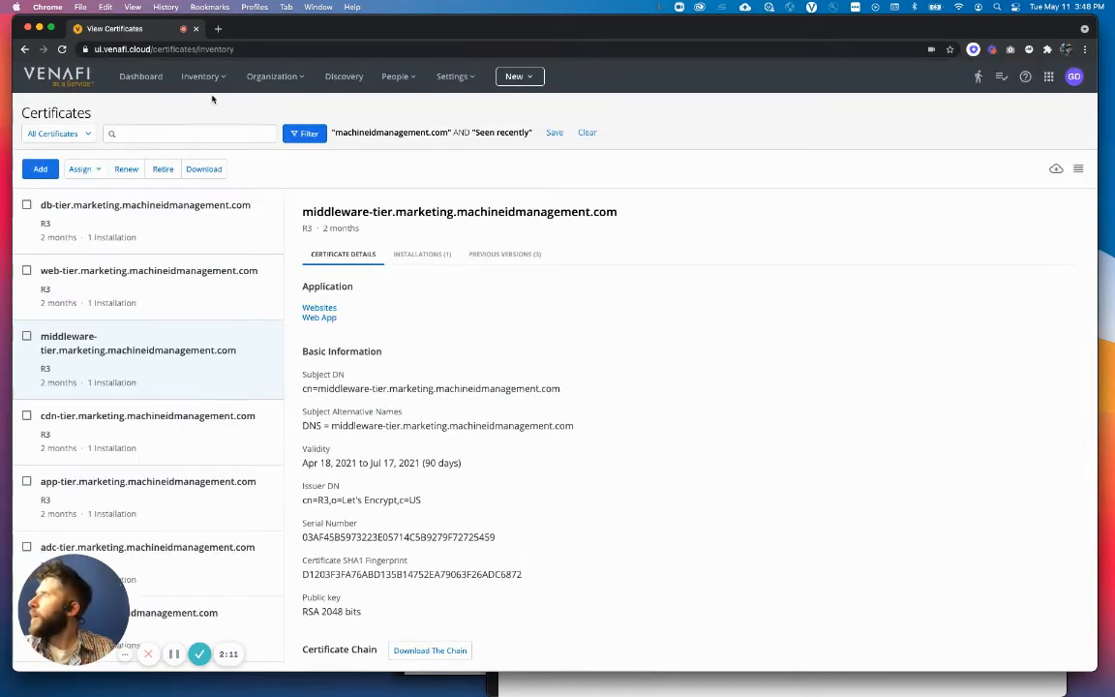
# Go to Organization > Applications and scroll to Web App's AWS Dev Team/DigiCert summary.
pyautogui.click(274, 76)
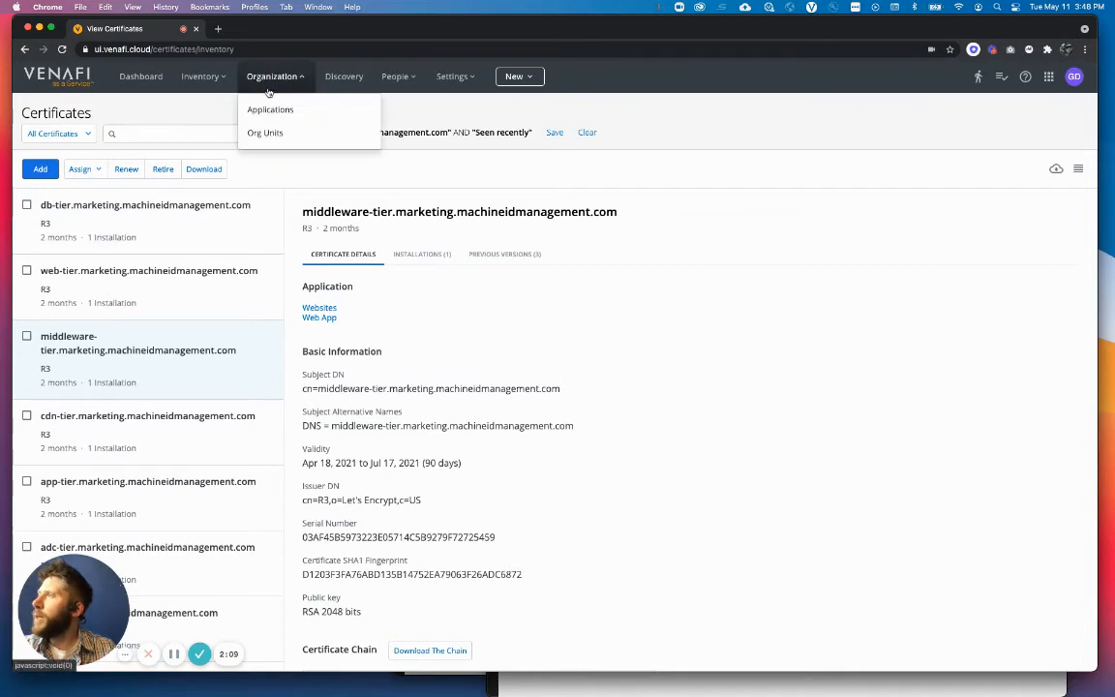
pyautogui.moveTo(271, 109)
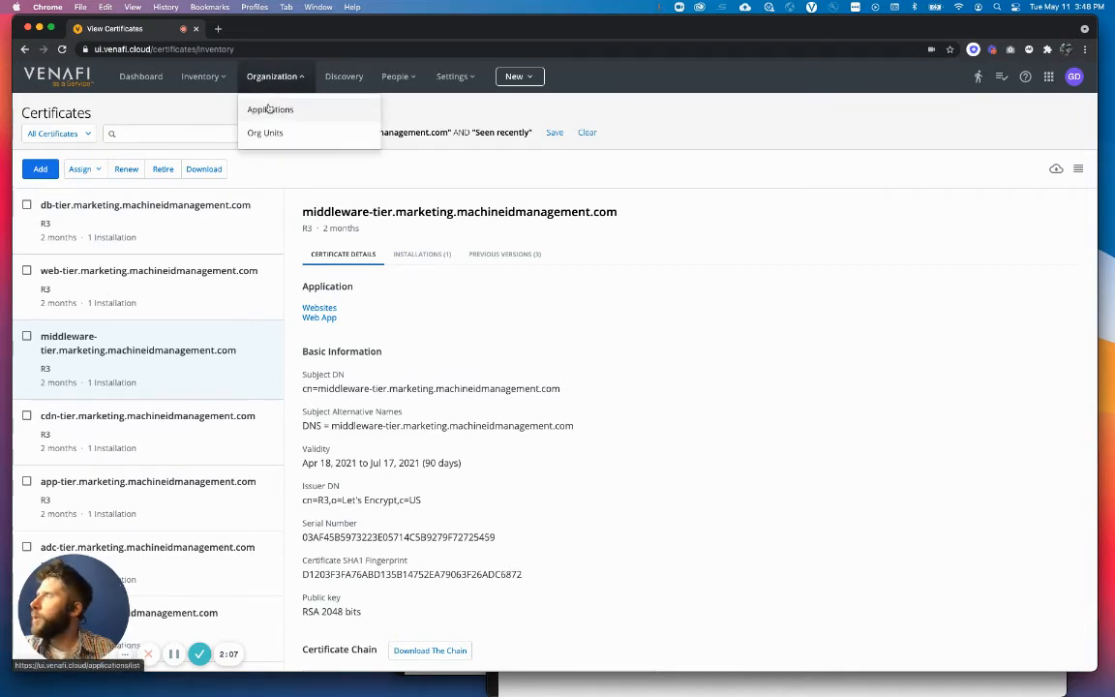
pyautogui.click(269, 108)
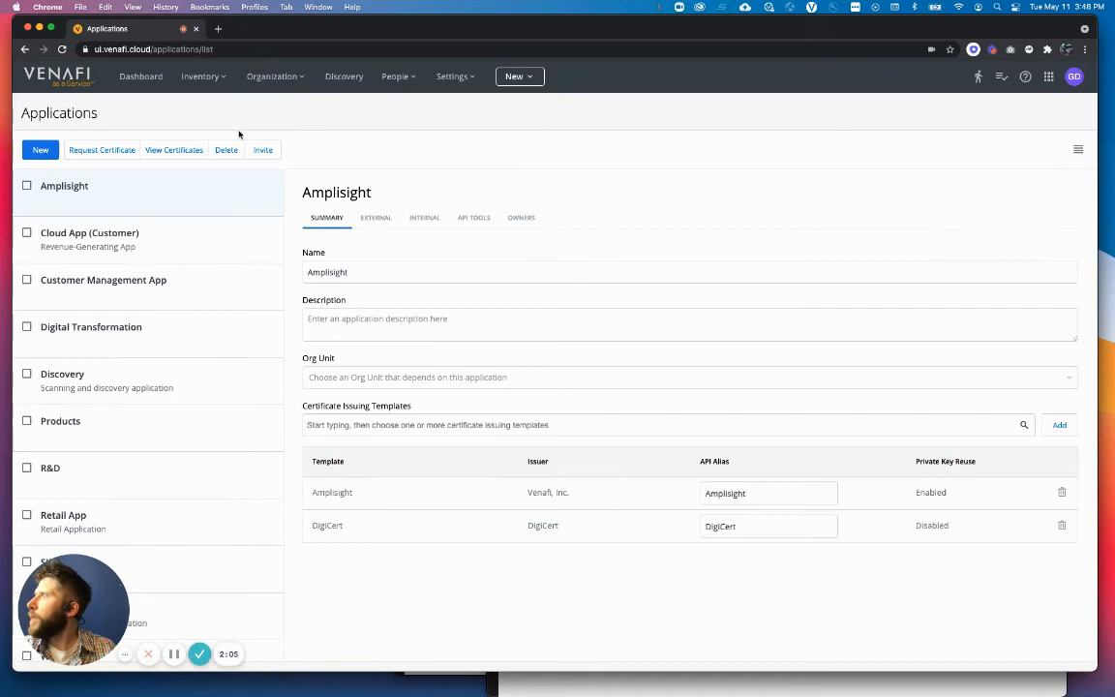
pyautogui.scroll(-3)
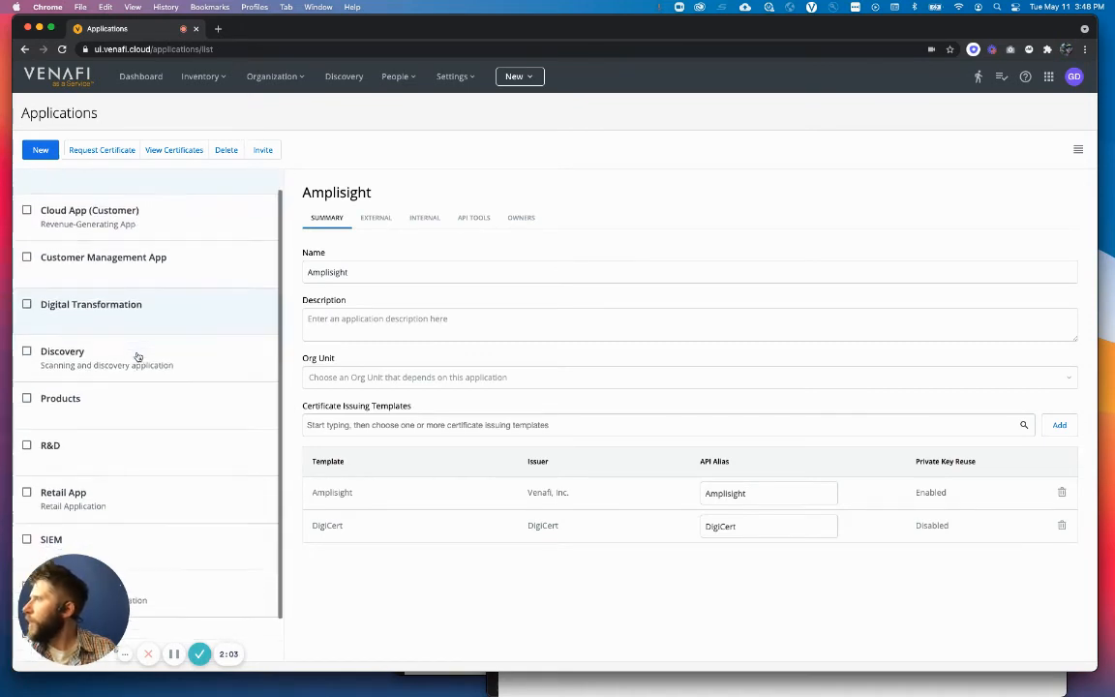
pyautogui.scroll(-3)
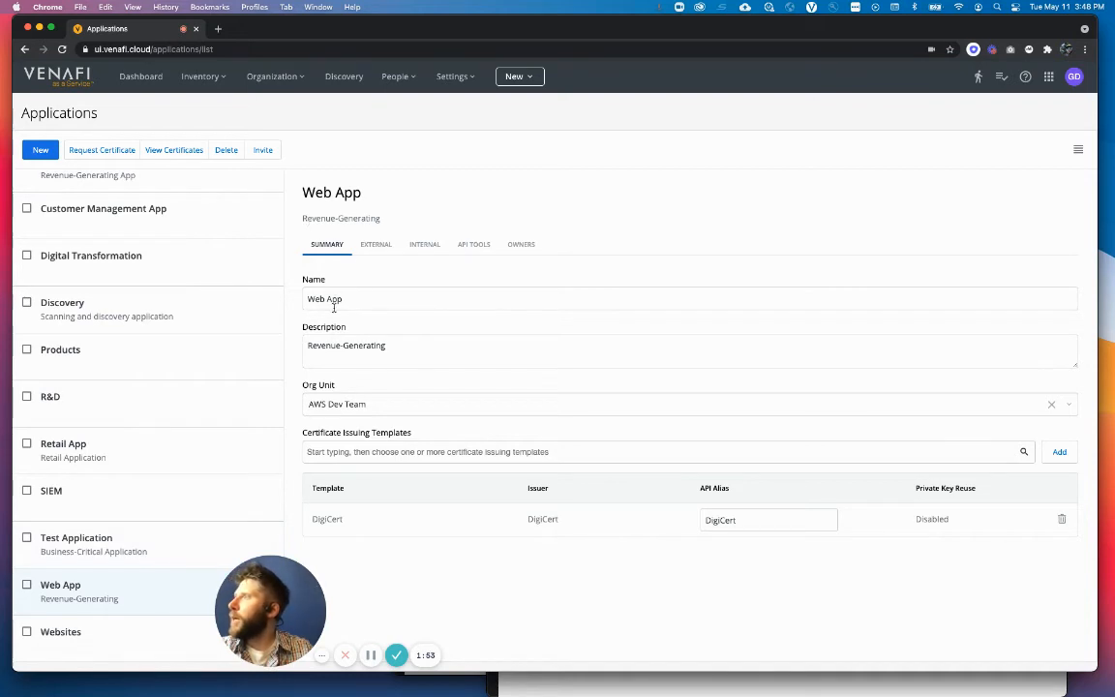
pyautogui.moveTo(464, 533)
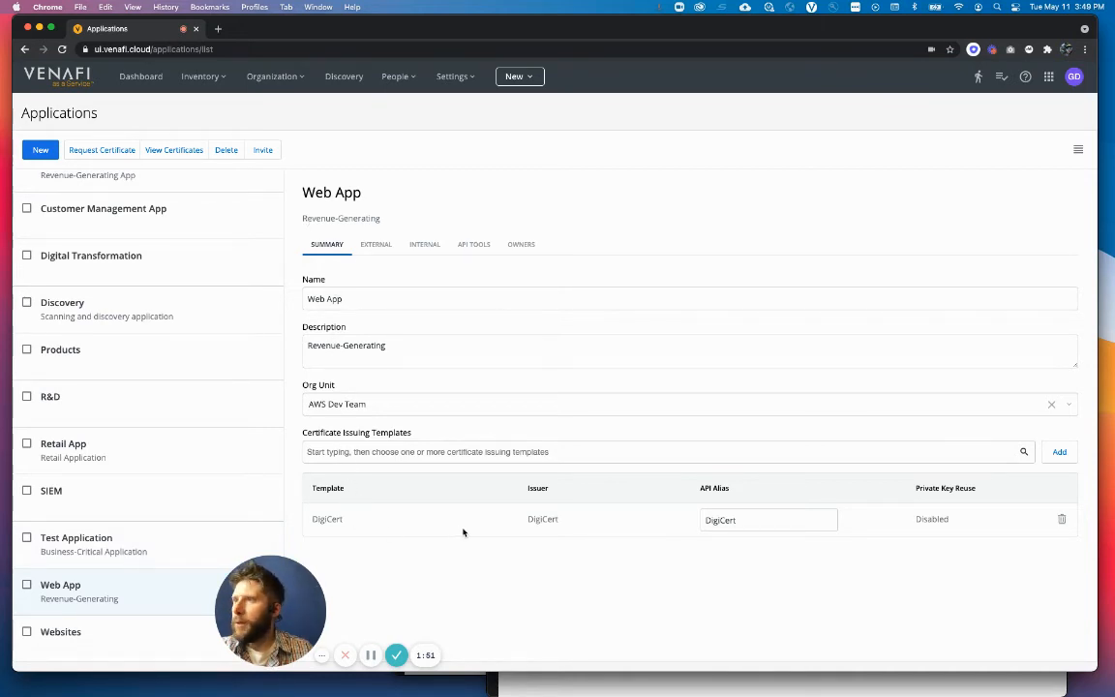
pyautogui.moveTo(378, 245)
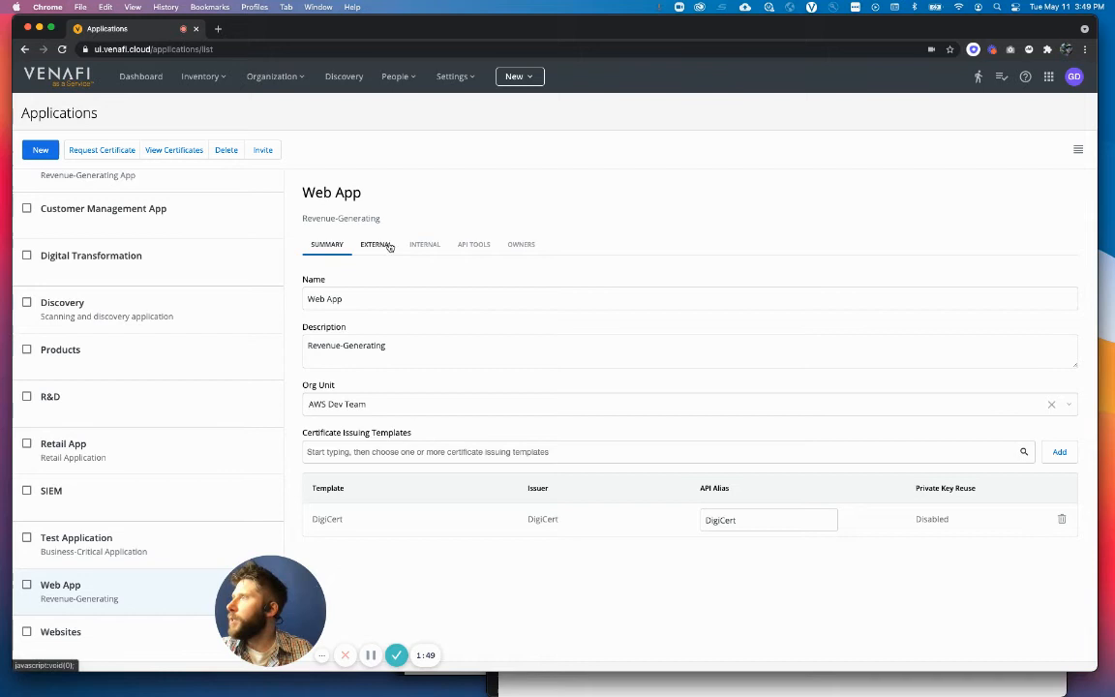
pyautogui.click(424, 244)
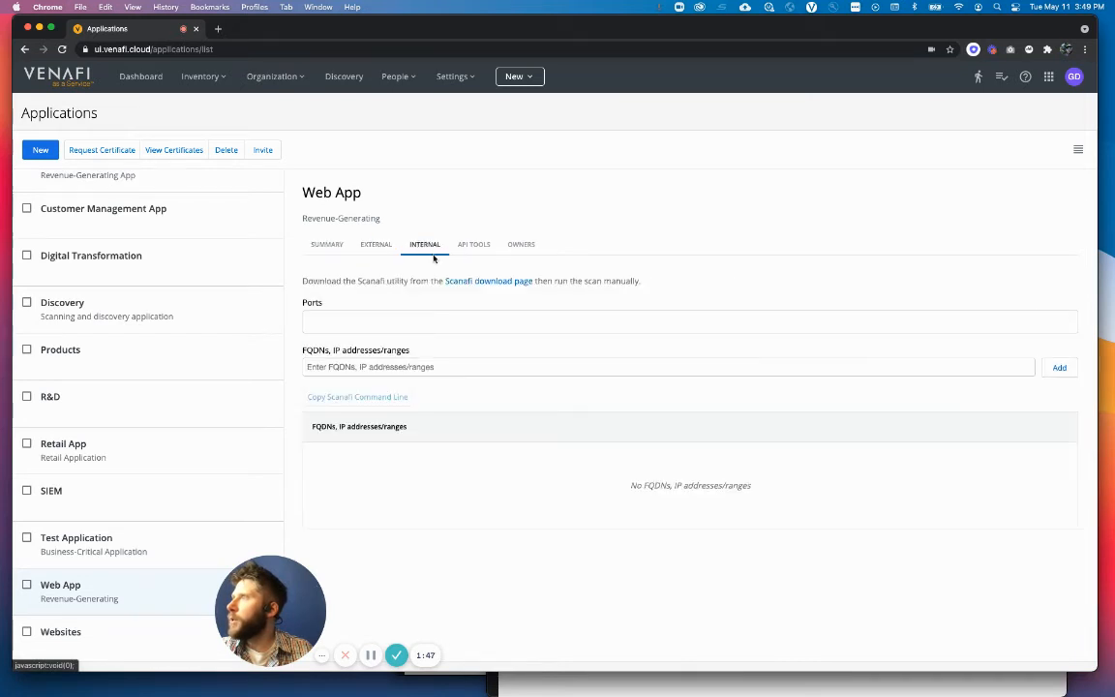
pyautogui.click(521, 244)
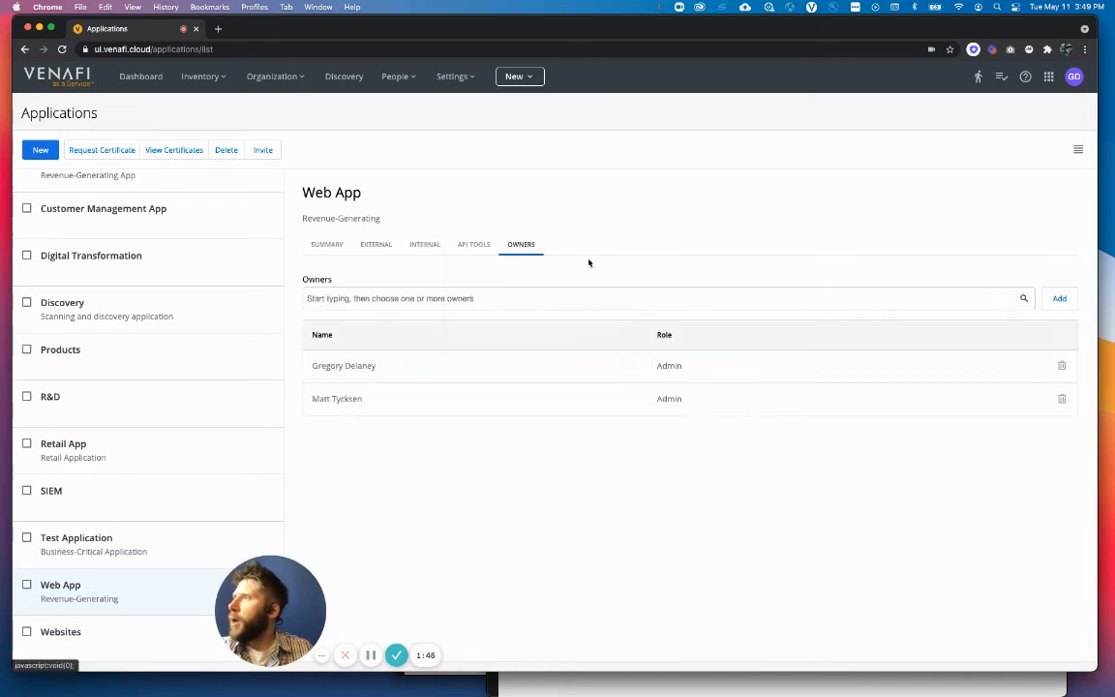
pyautogui.moveTo(585, 449)
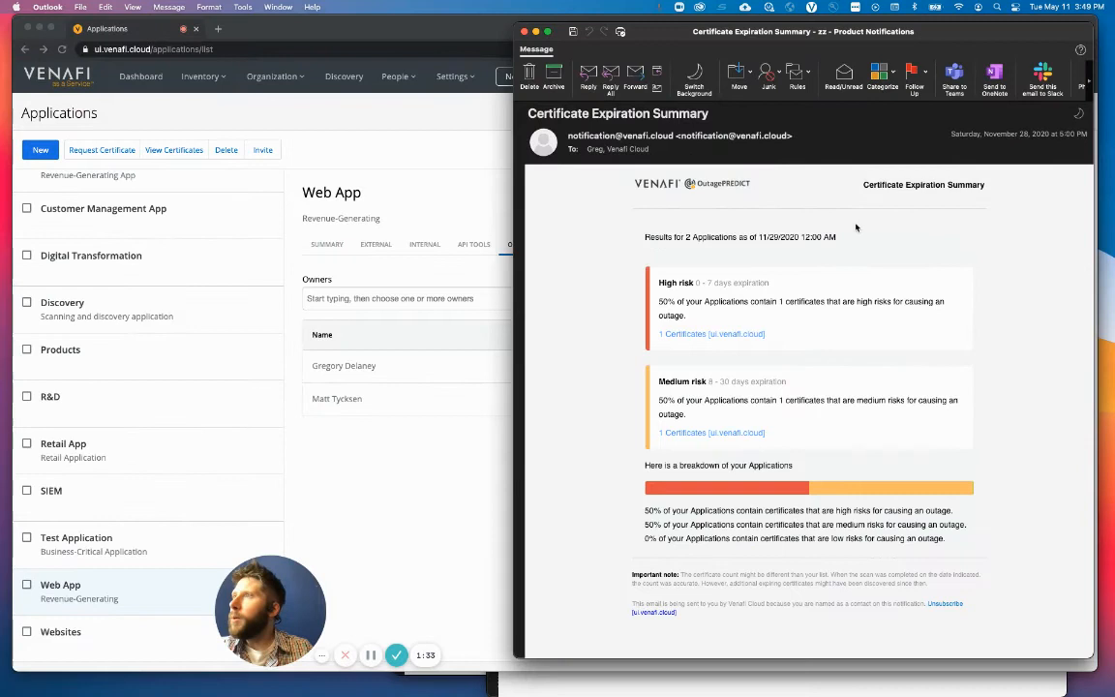
pyautogui.moveTo(631, 366)
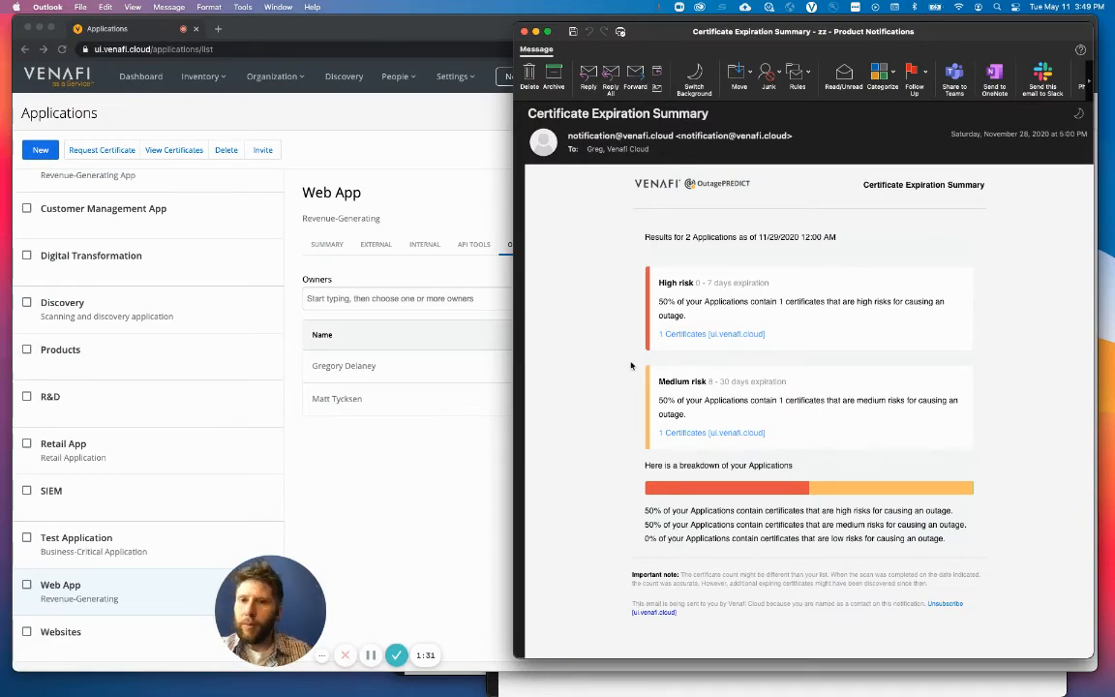
pyautogui.moveTo(622, 308)
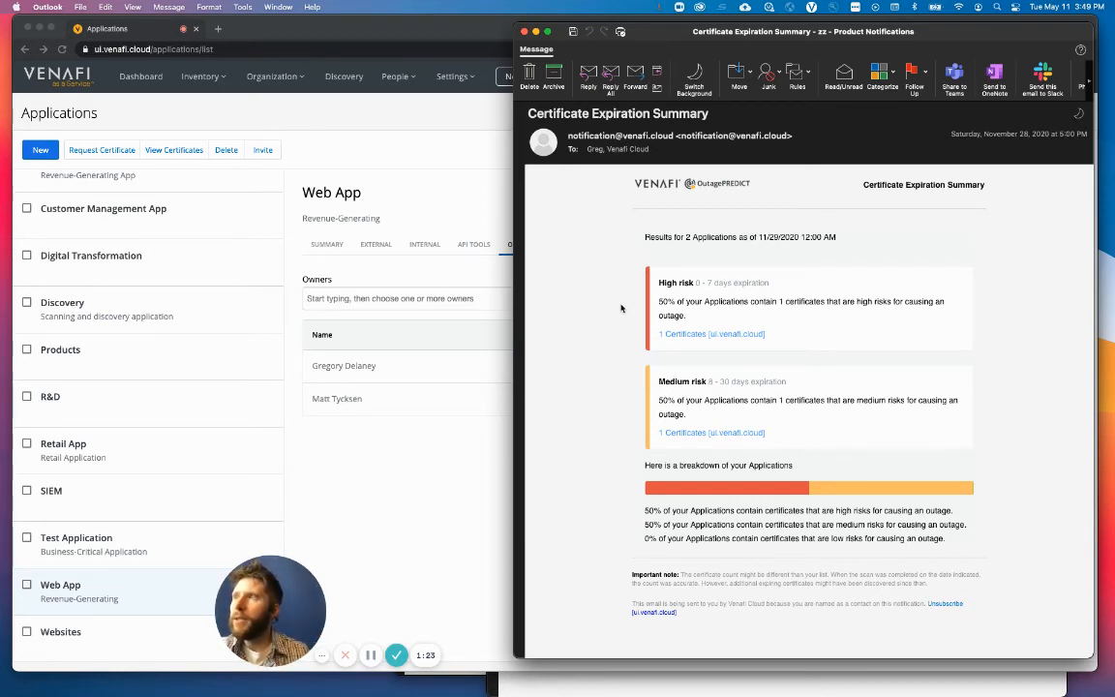
pyautogui.moveTo(742, 320)
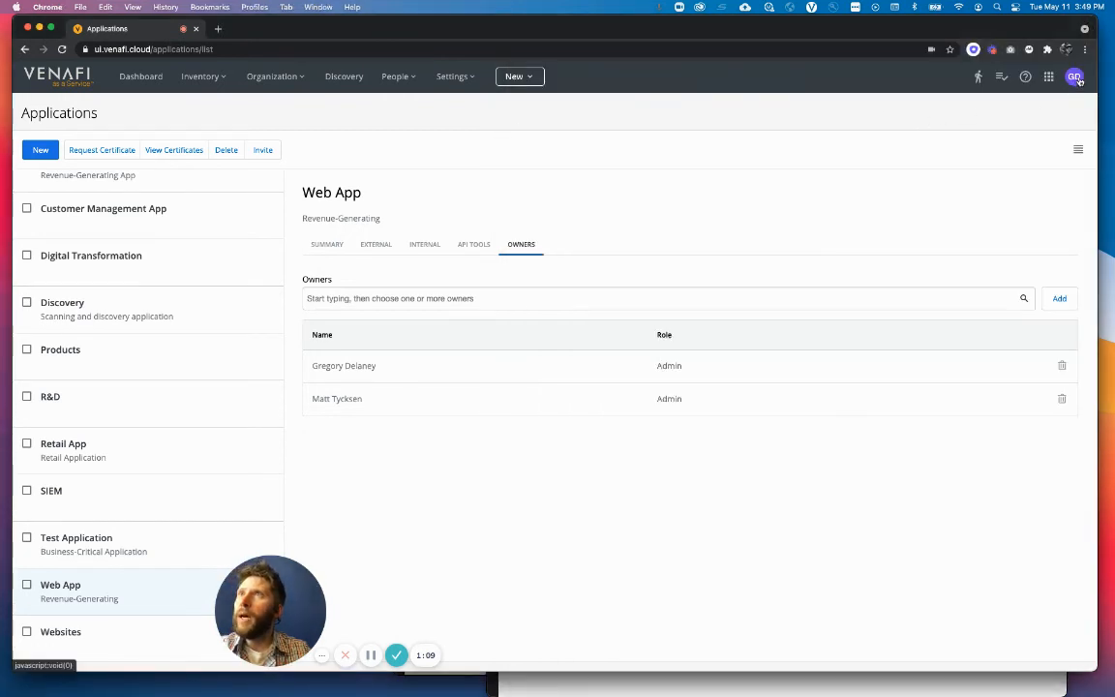
# Open Preferences from the profile avatar menu.
pyautogui.click(1073, 77)
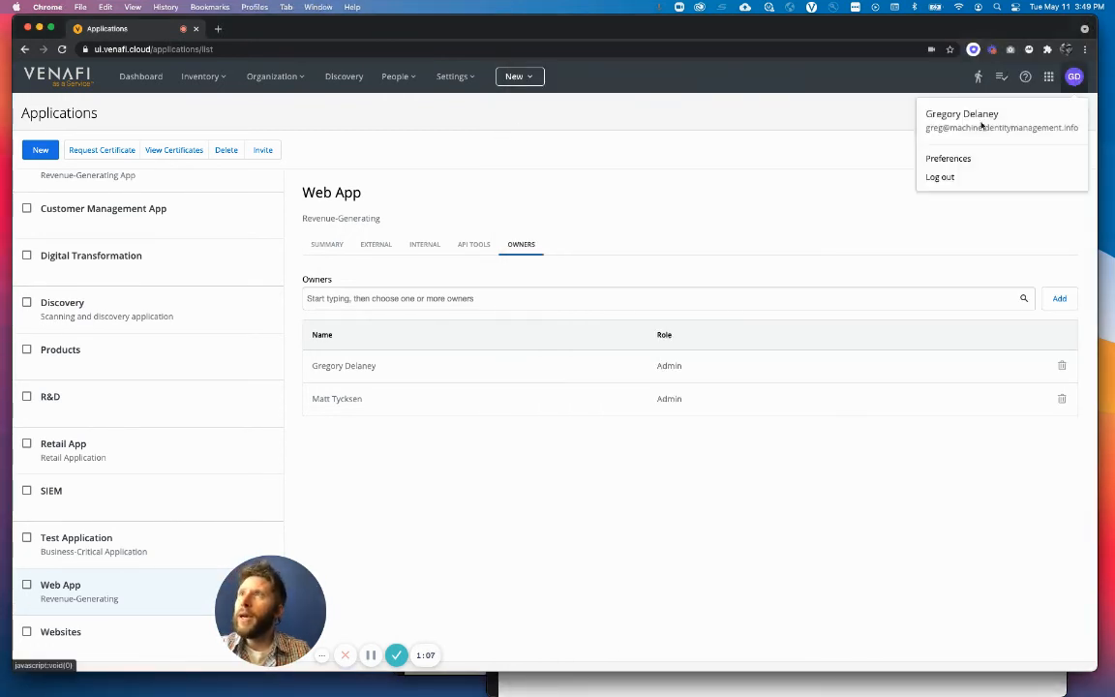
pyautogui.moveTo(949, 162)
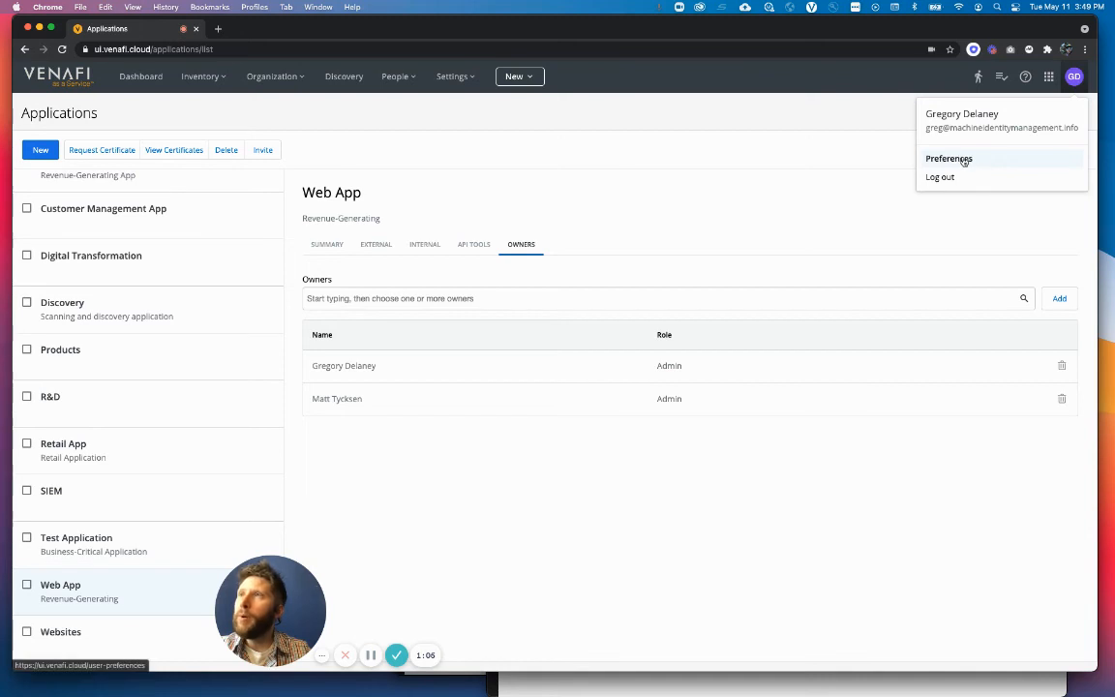
pyautogui.click(949, 158)
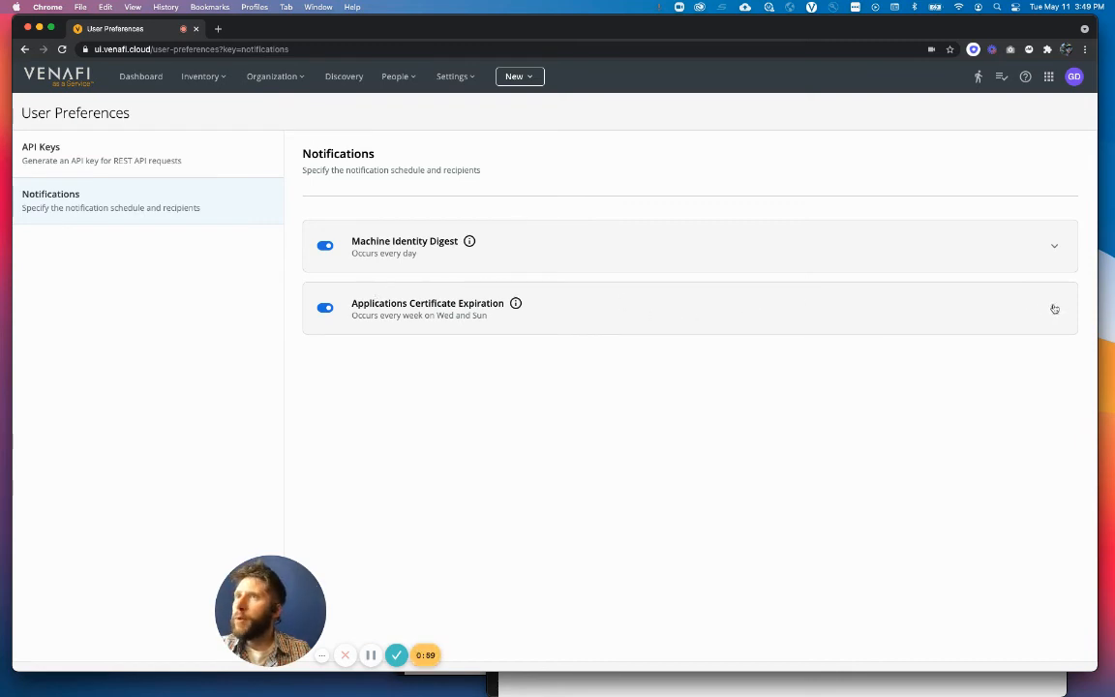
# Review the weekly Wed/Sun expiration repeat options, then return to the dashboard charts.
pyautogui.click(1054, 308)
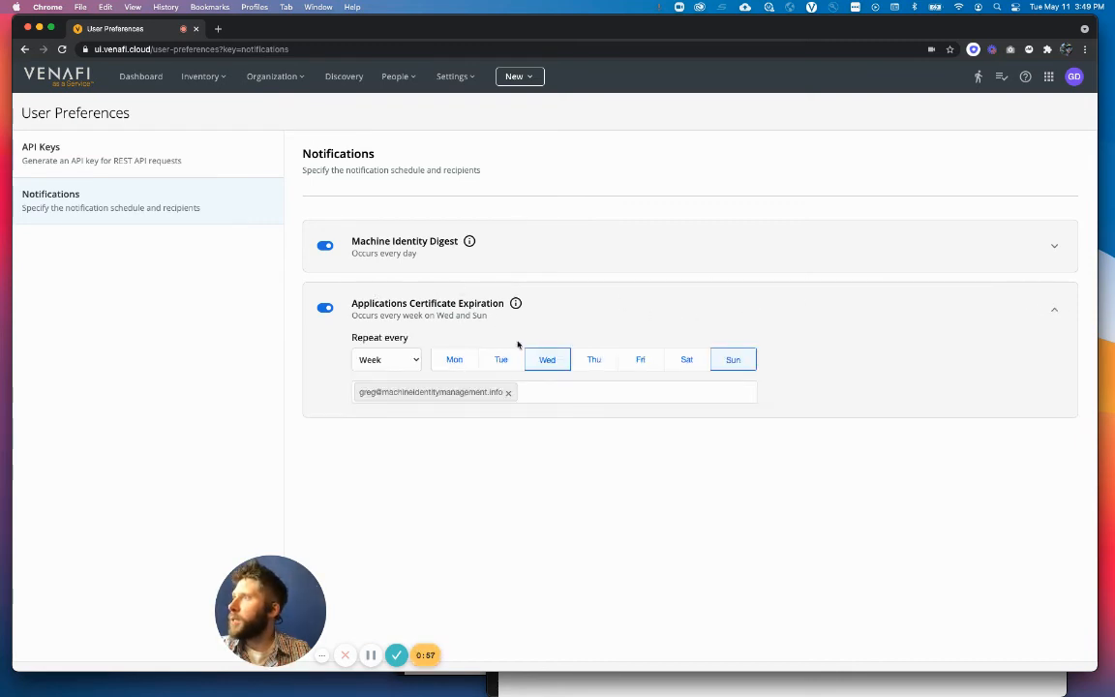
pyautogui.click(386, 359)
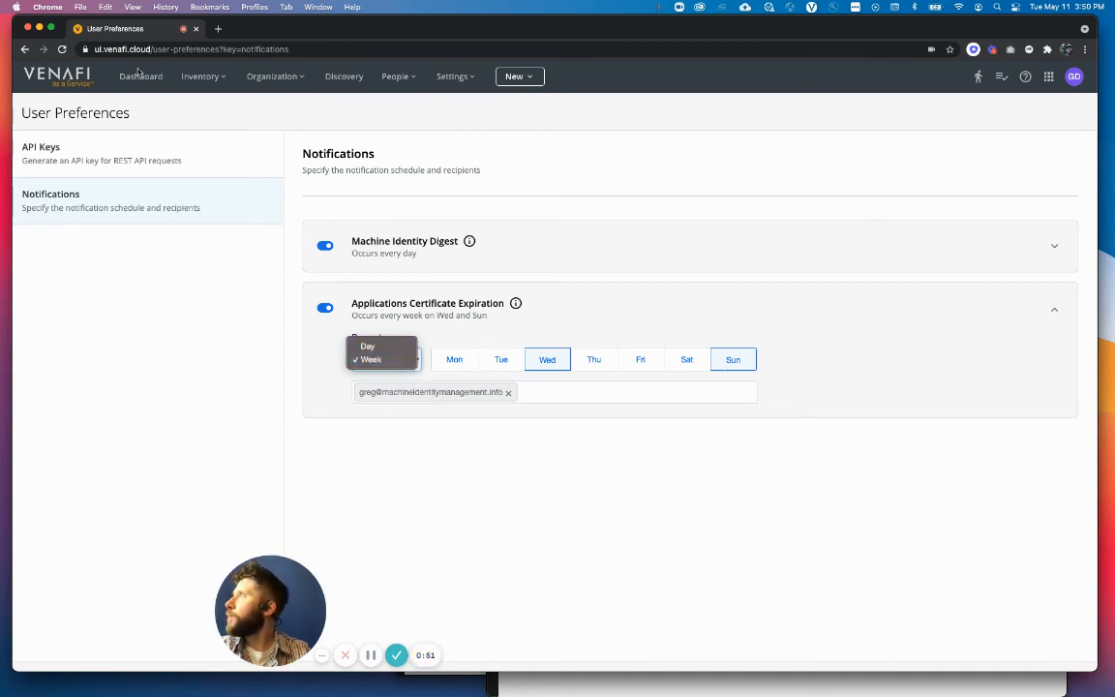
pyautogui.click(139, 76)
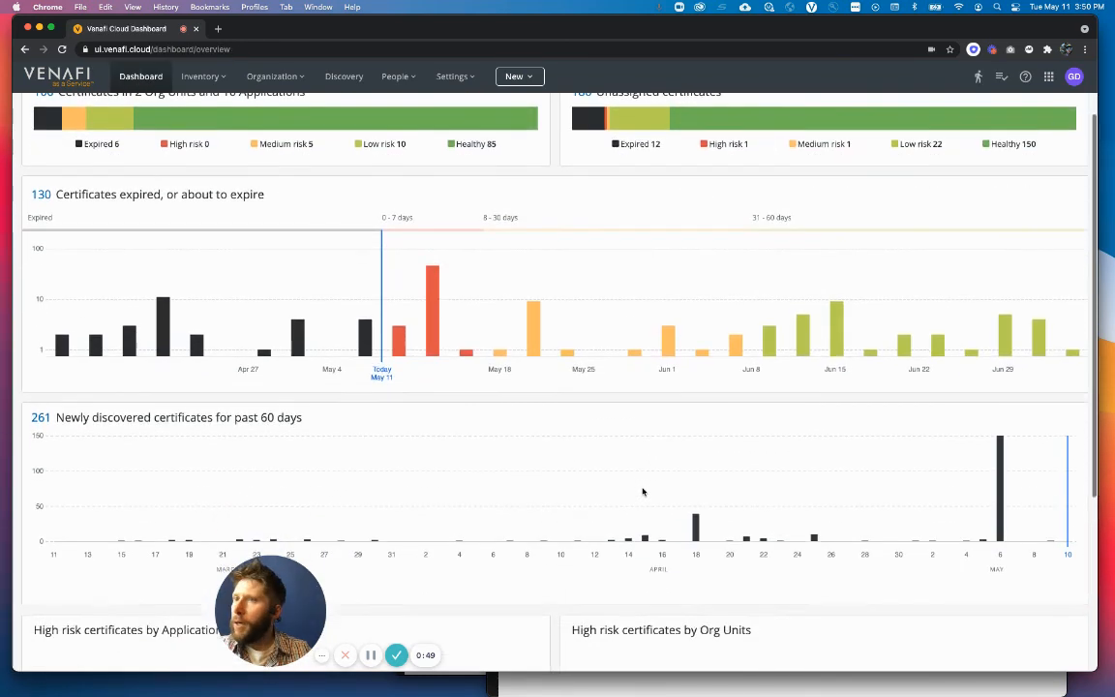
pyautogui.scroll(-3)
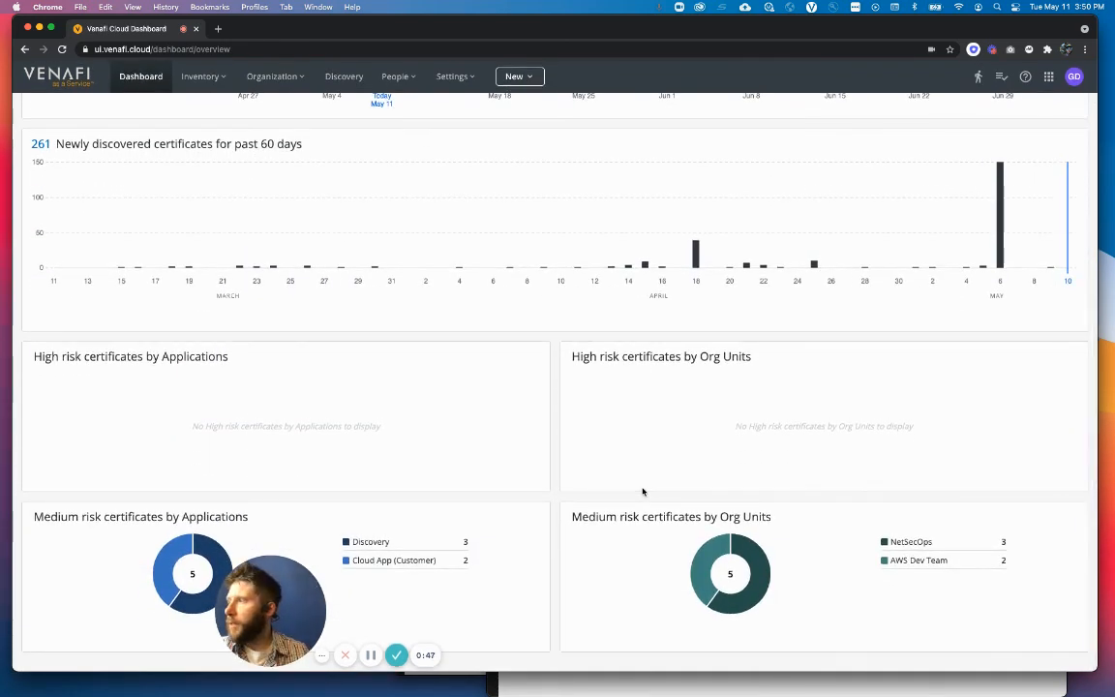